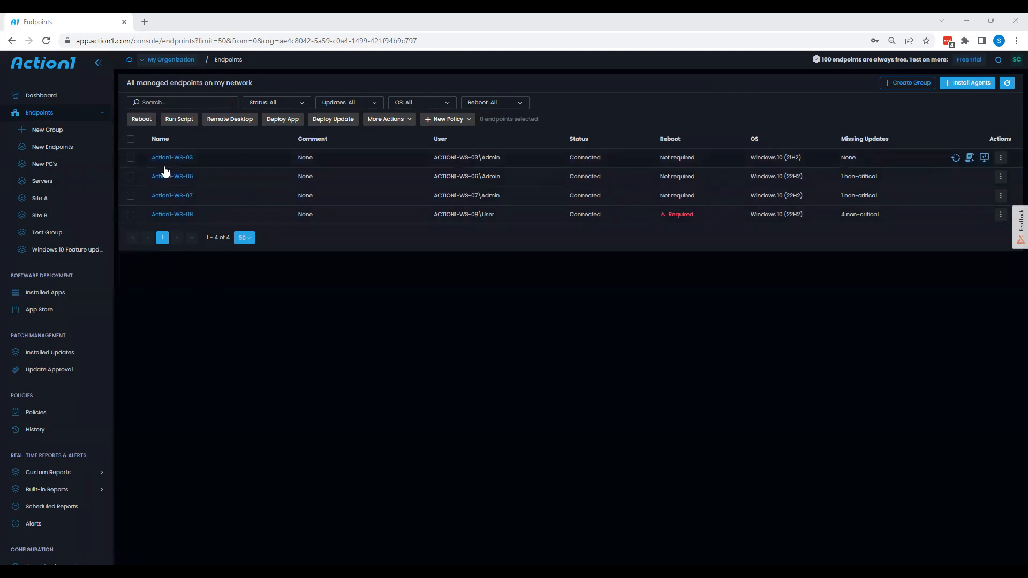
Select all endpoints, clear the selection, then select only Action1-WS-08
click(131, 139)
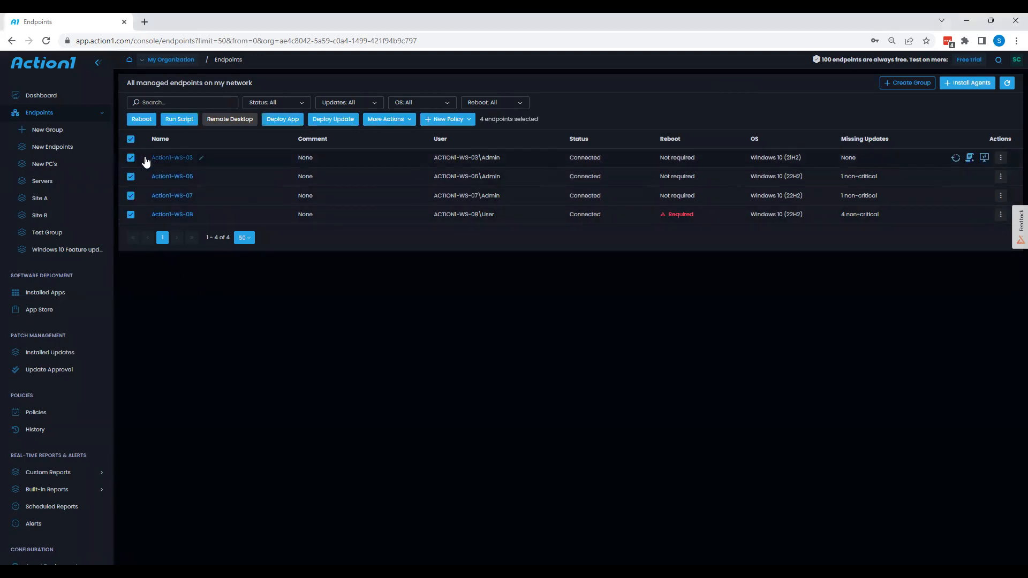
click(131, 139)
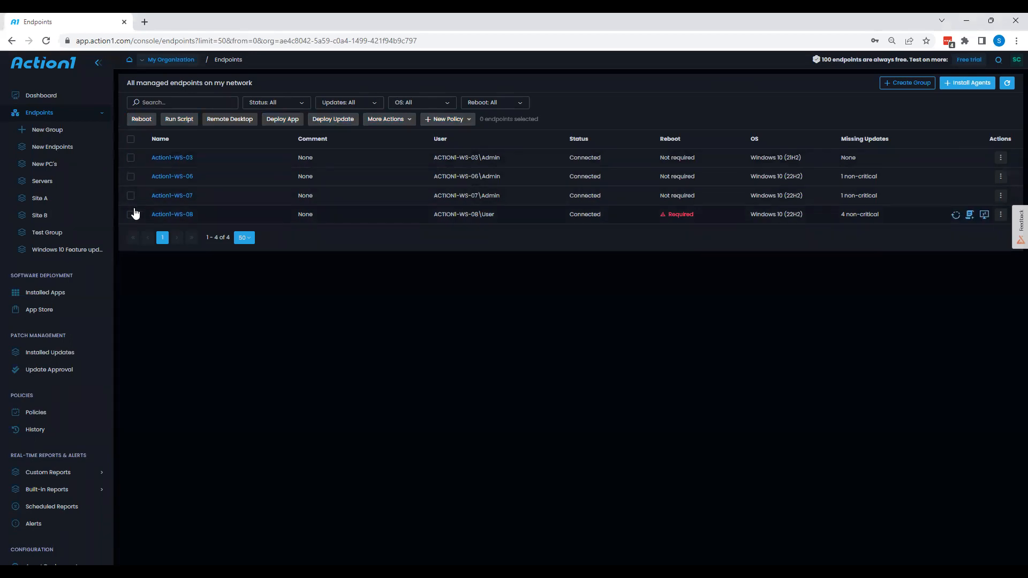
click(131, 214)
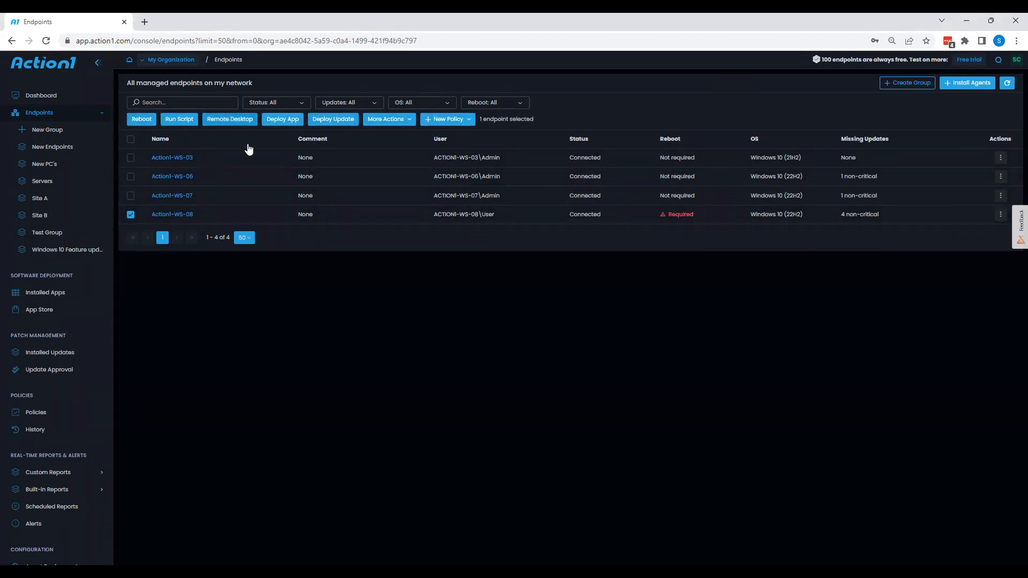
mouse_move(343, 131)
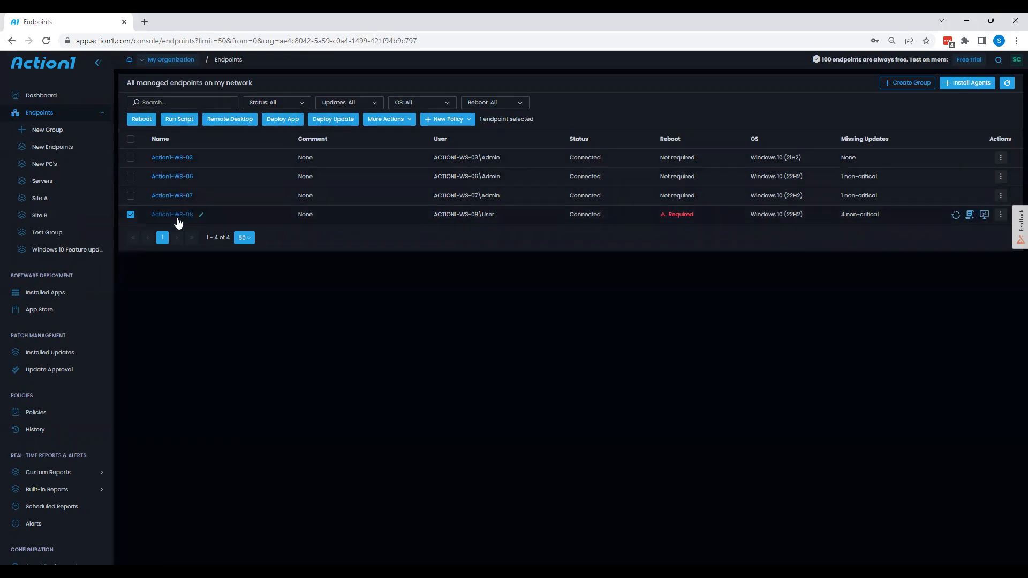
click(172, 213)
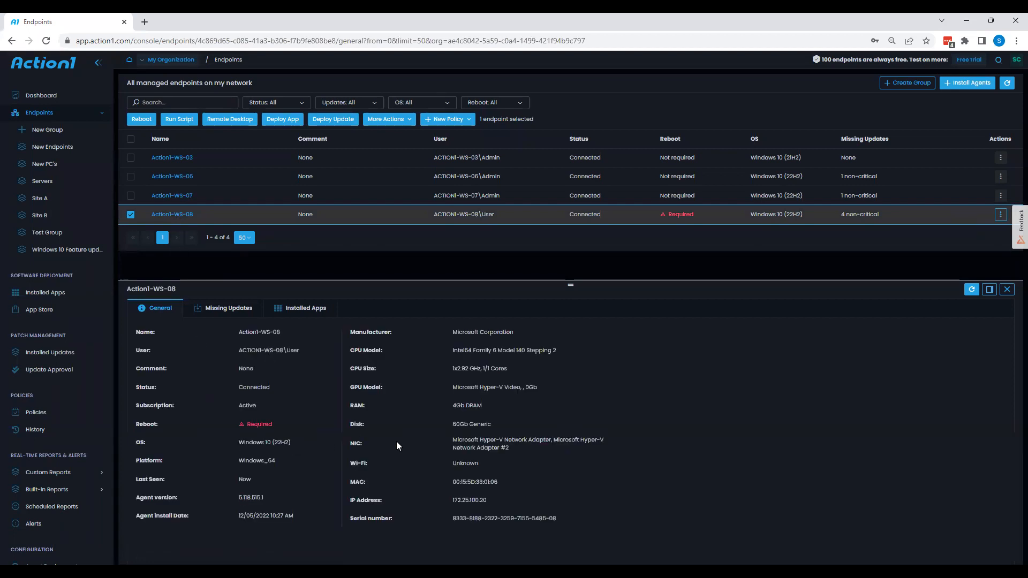
mouse_move(392, 439)
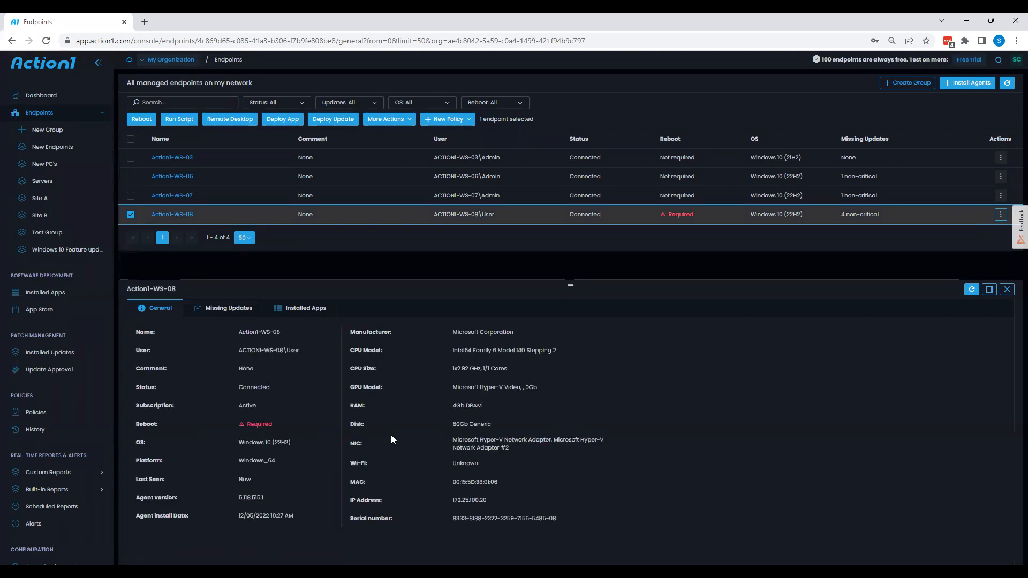
click(229, 309)
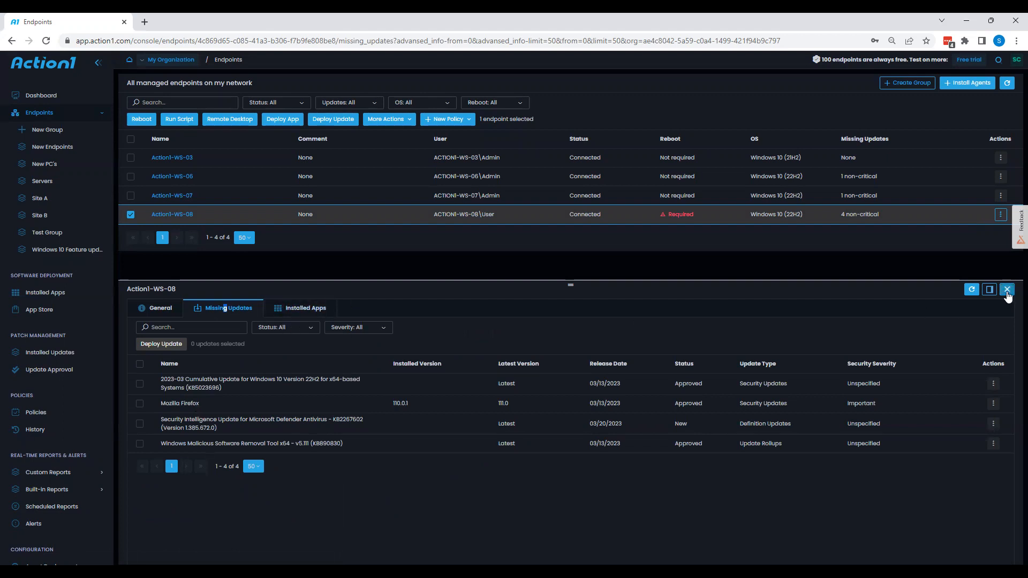
click(1008, 289)
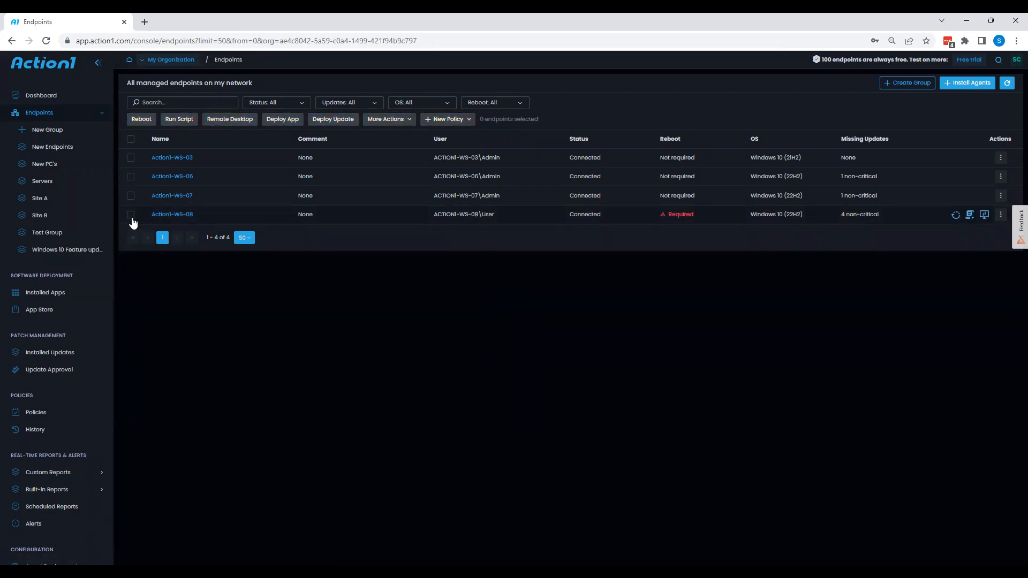
Deploy all four missing updates listed for Action1-WS-08
click(131, 214)
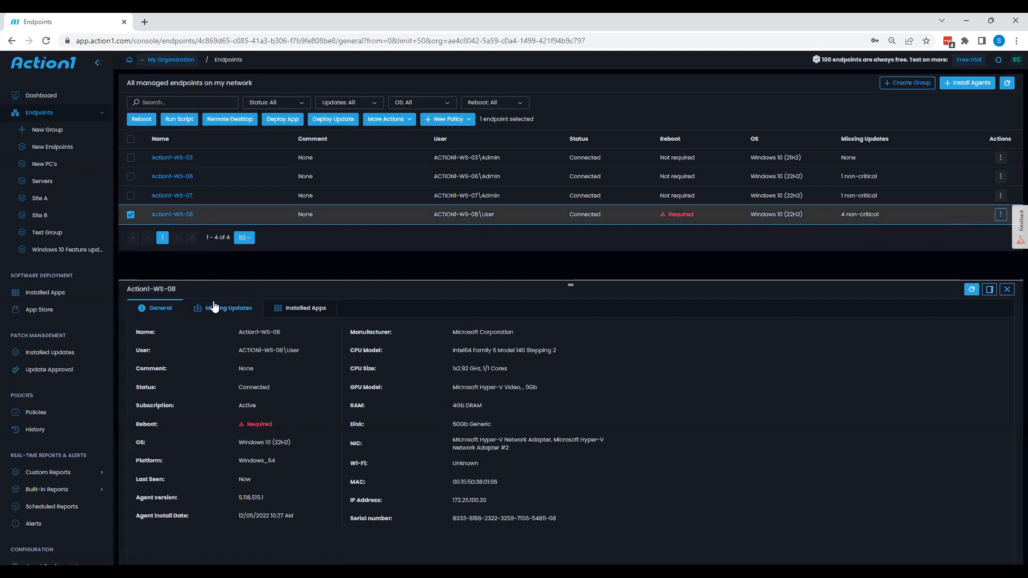
click(228, 309)
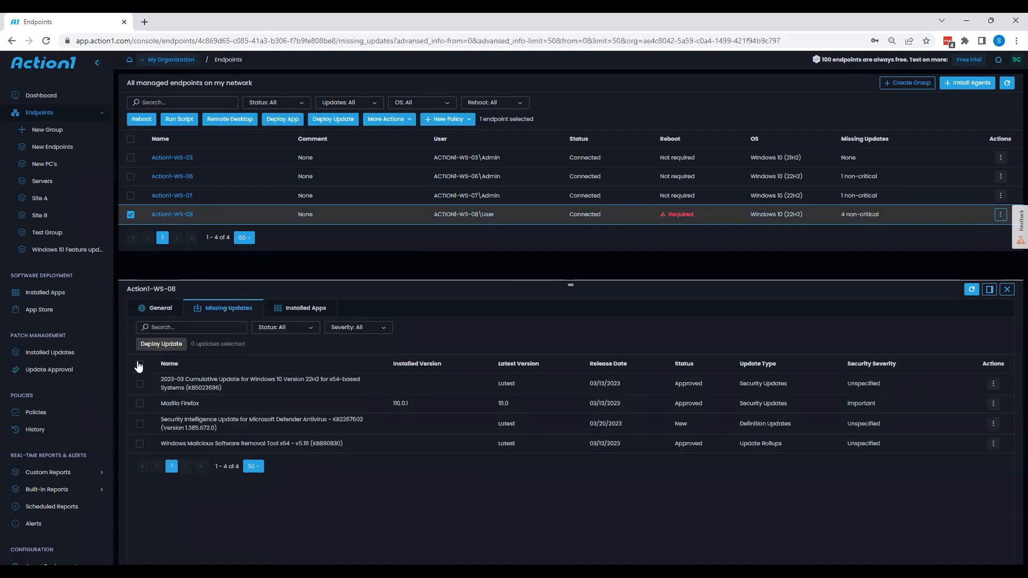
click(140, 365)
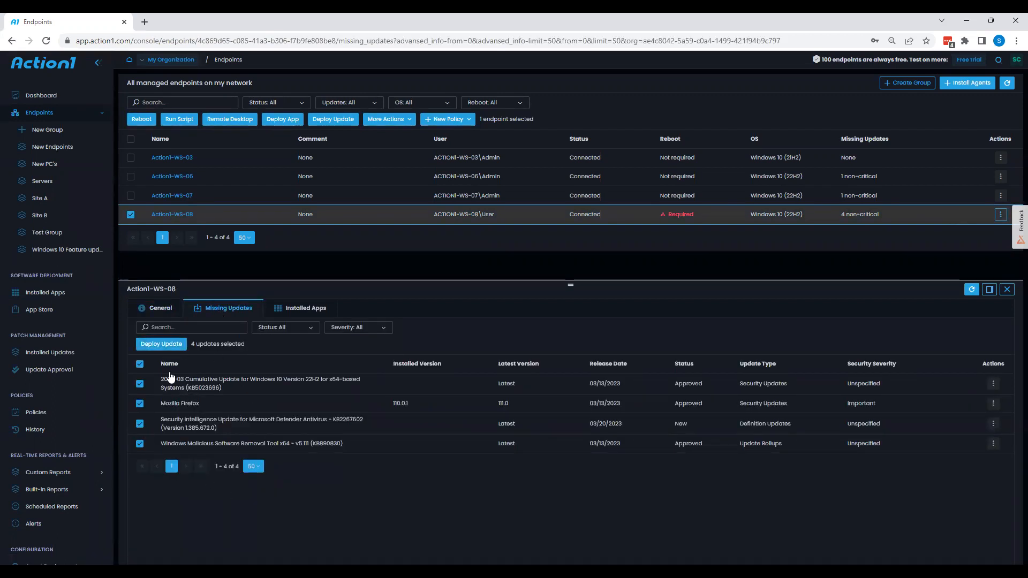
click(161, 344)
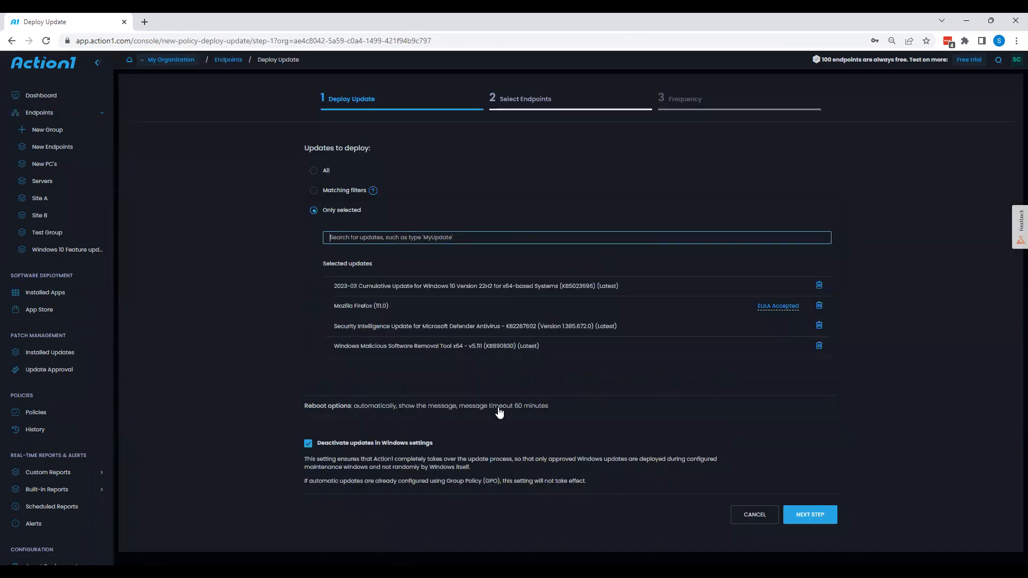
Advance the deployment through endpoint selection to the Frequency step, running once immediately
click(810, 515)
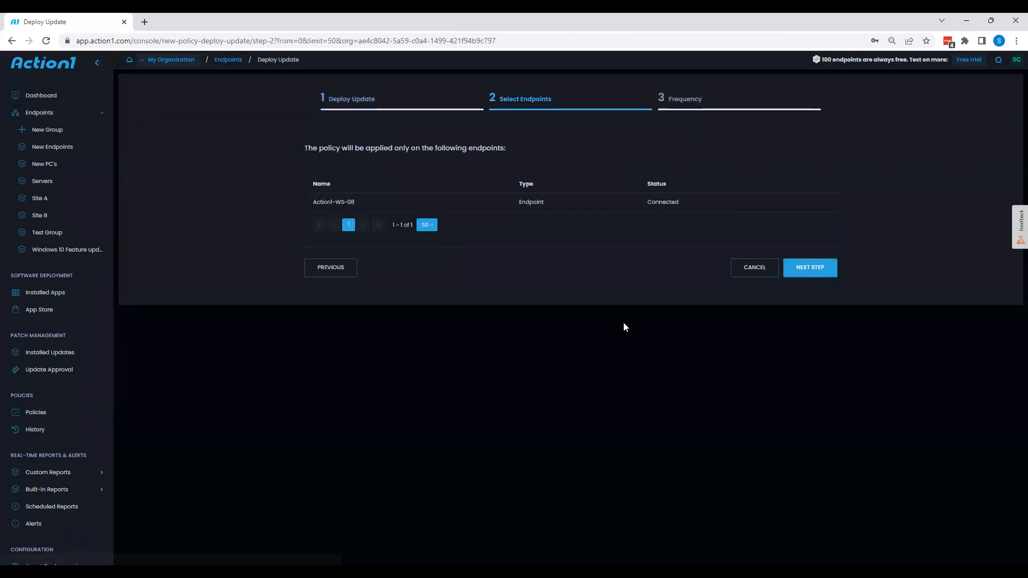
click(809, 267)
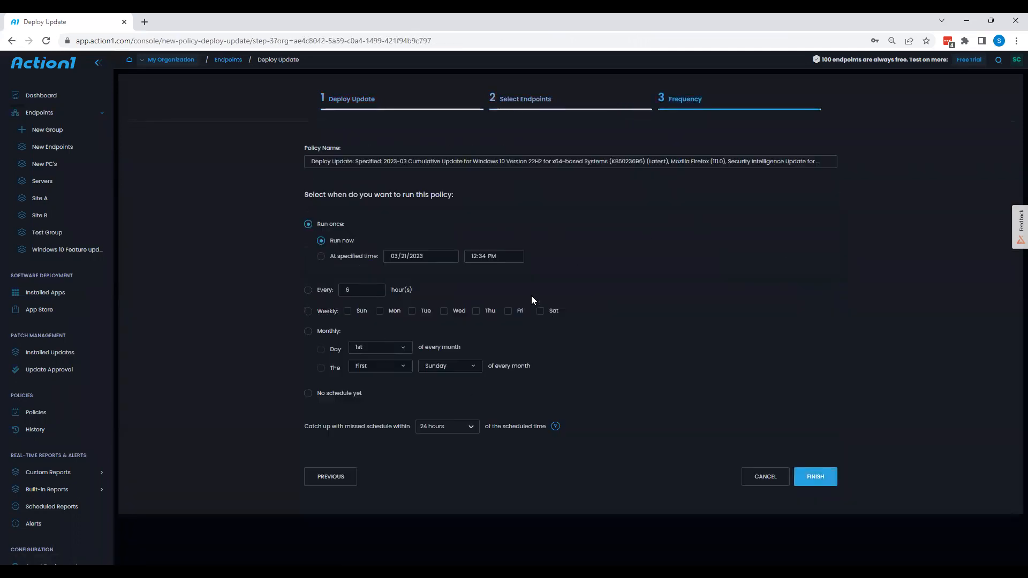
mouse_move(766, 477)
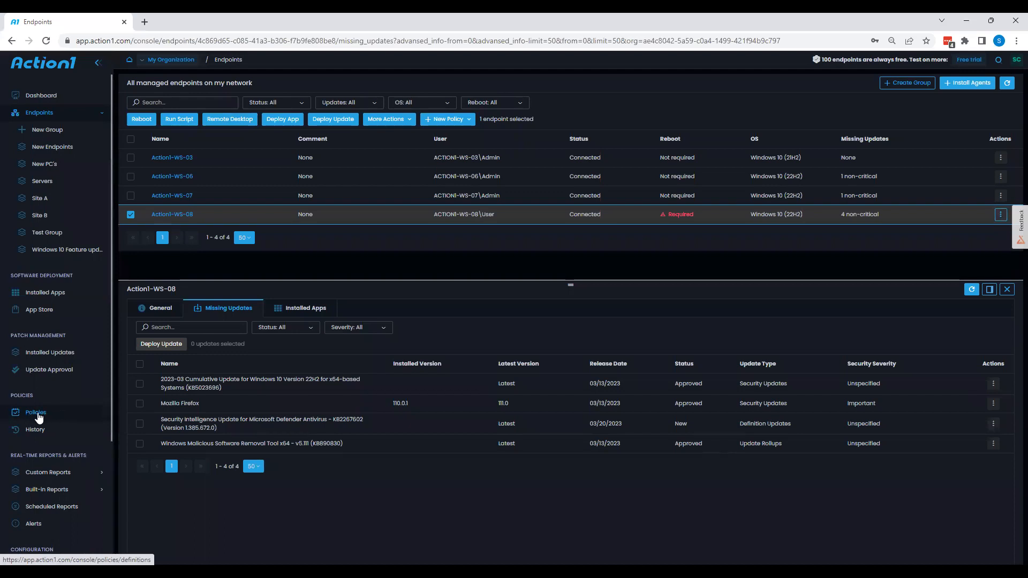
From the Policies list, create a new Deploy Update policy
click(35, 412)
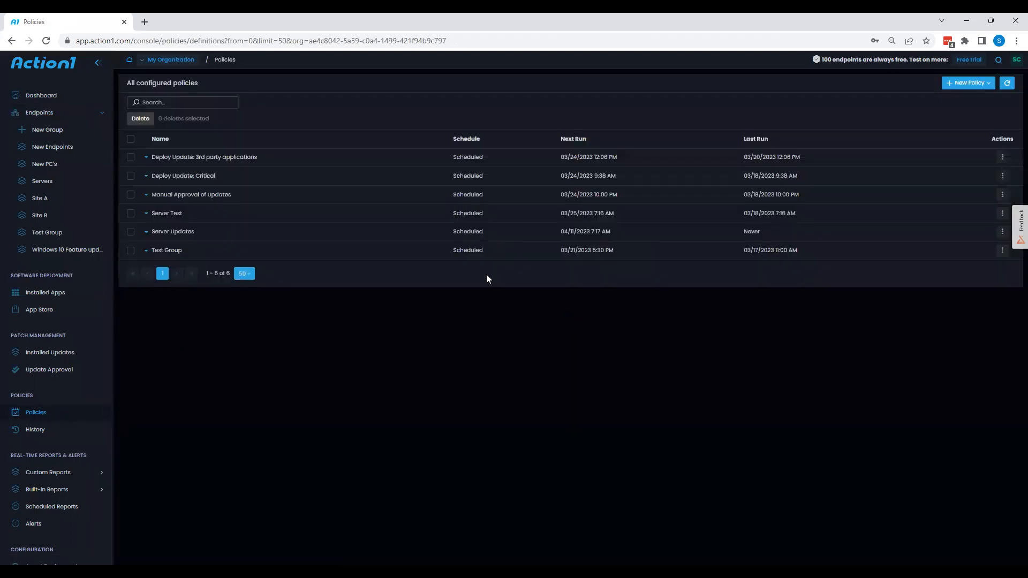
mouse_move(964, 82)
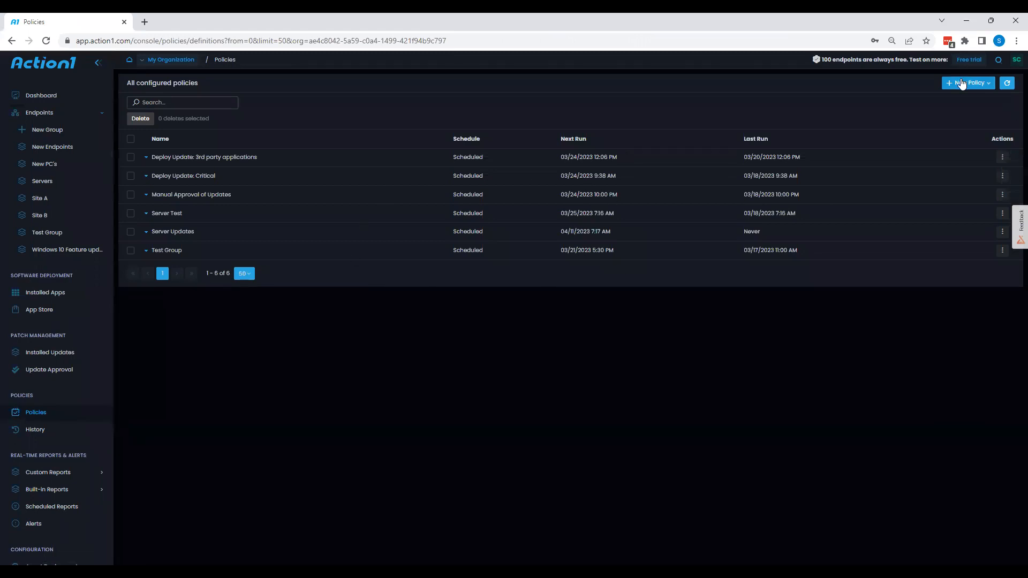
click(968, 82)
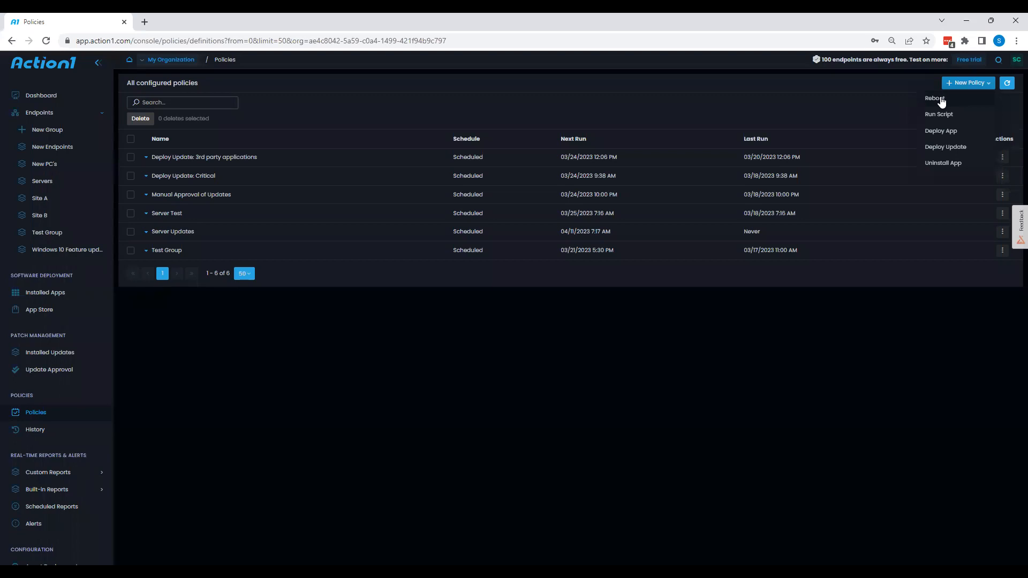
mouse_move(941, 130)
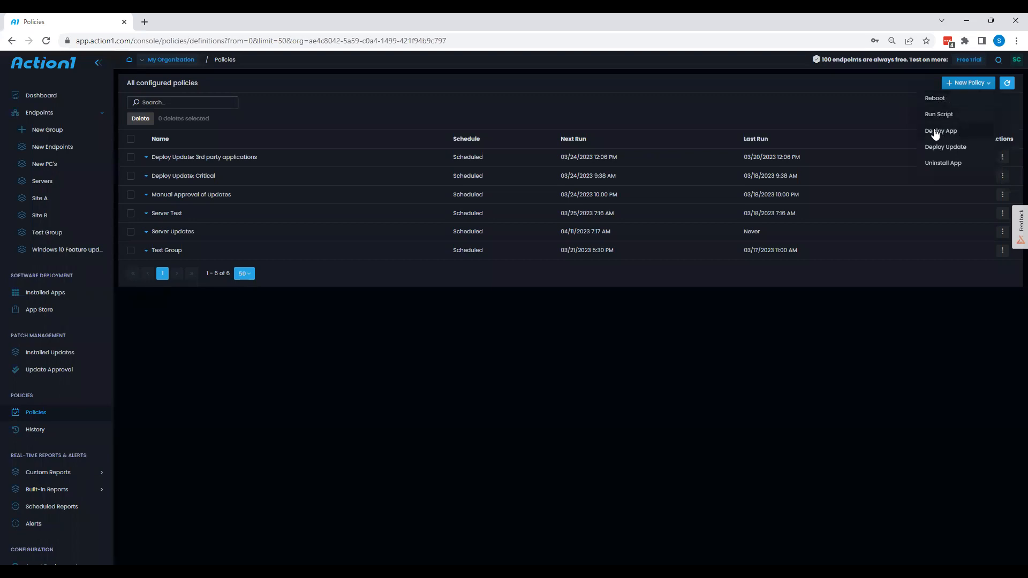
mouse_move(949, 163)
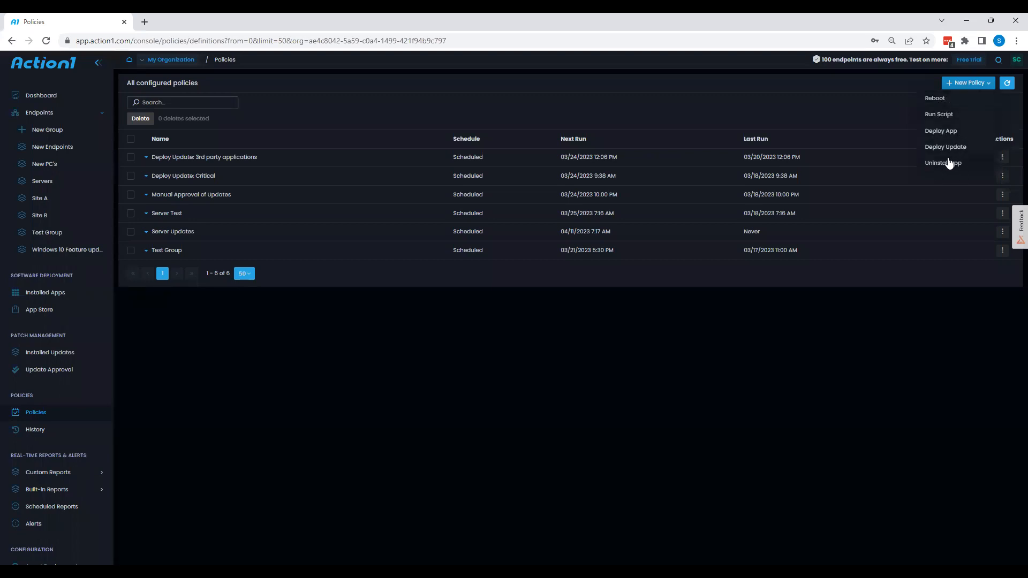
mouse_move(946, 147)
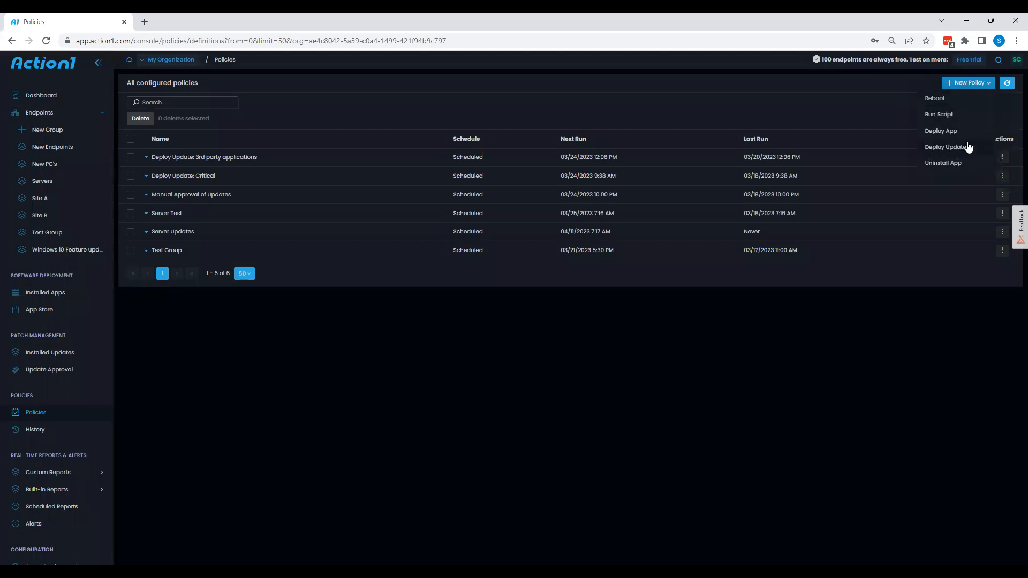
click(947, 146)
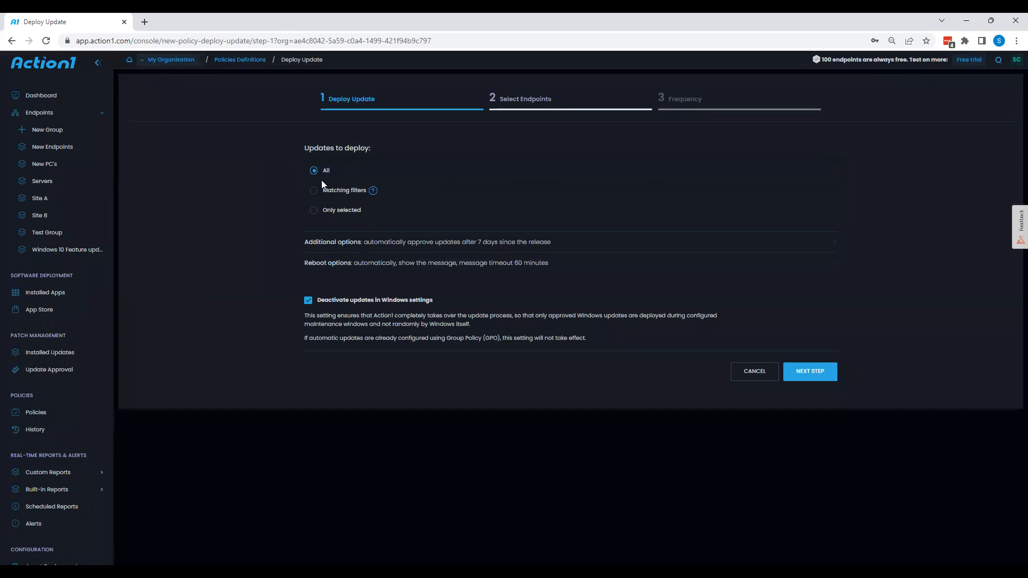
Filter the policy's updates to exclude Drivers and continue to endpoint selection
click(314, 190)
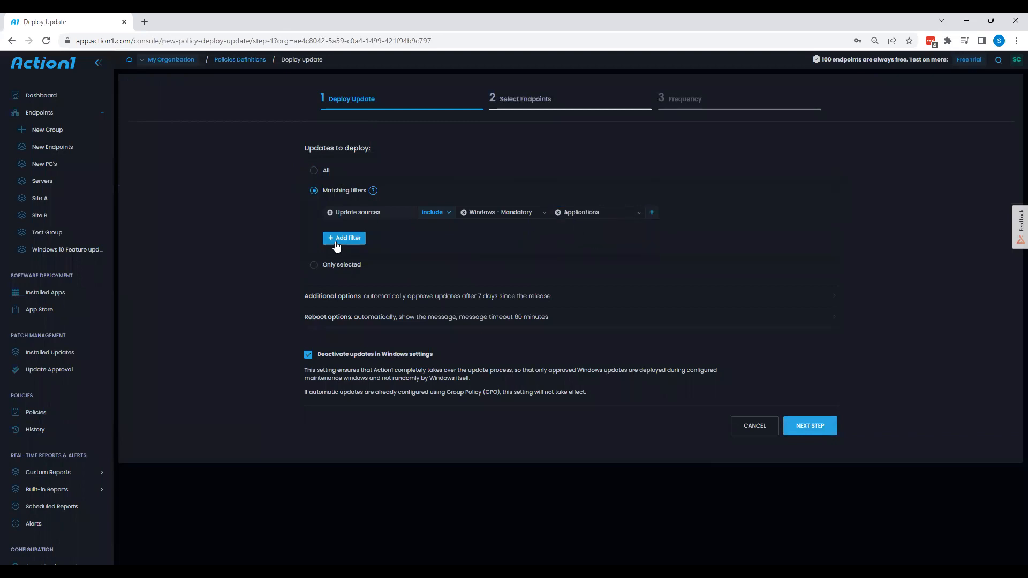
click(345, 238)
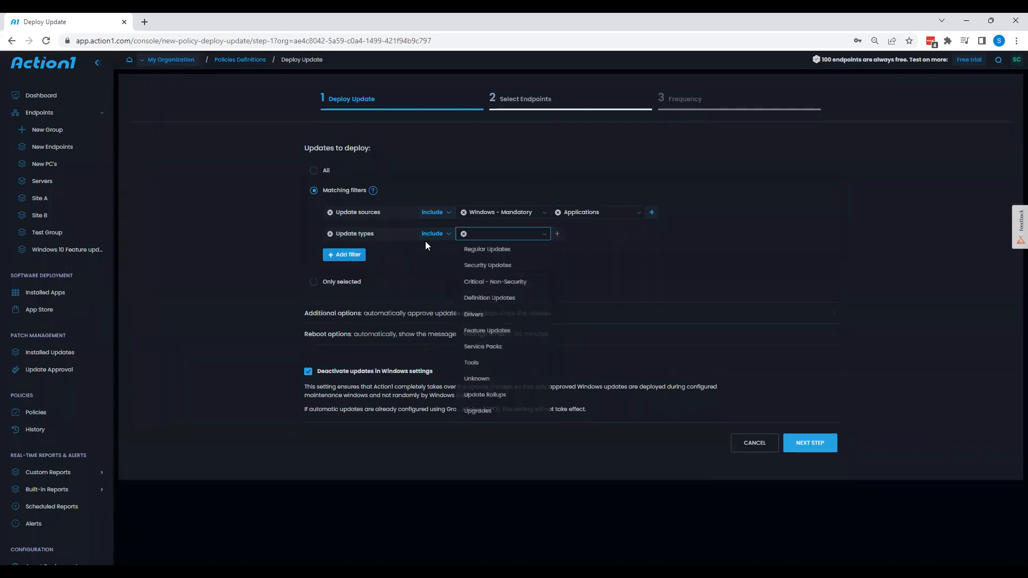
click(436, 234)
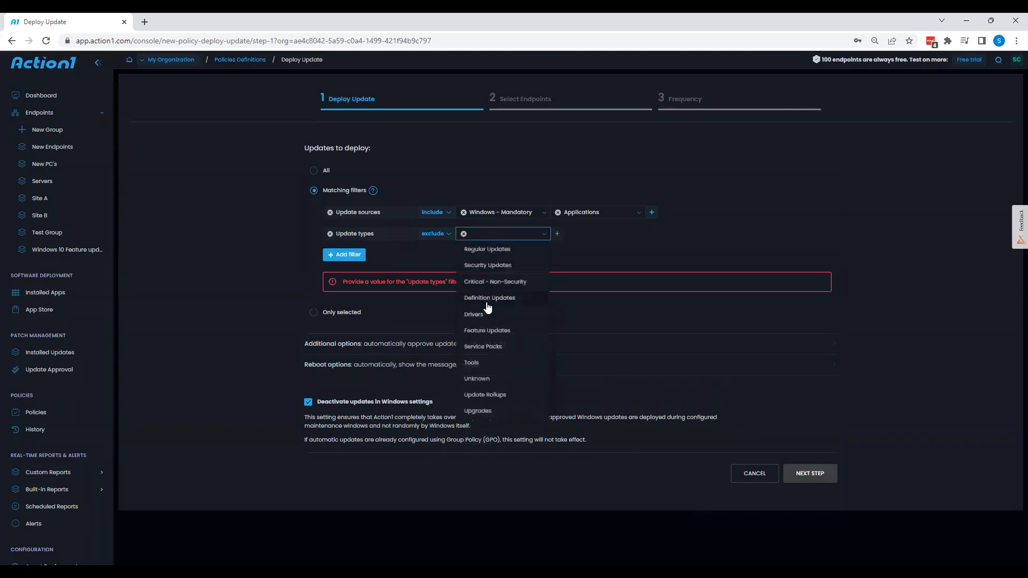
click(473, 314)
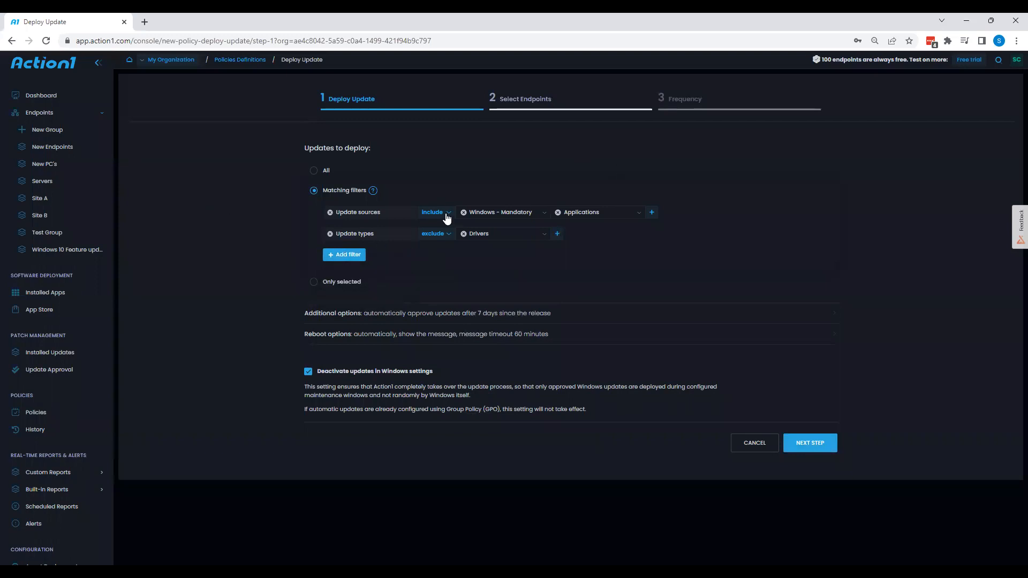
mouse_move(449, 248)
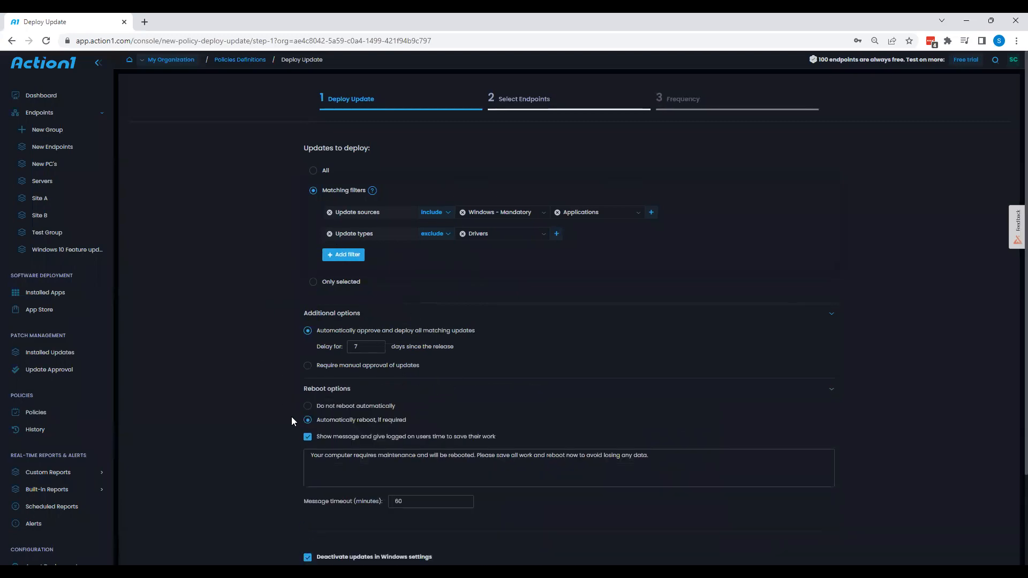
click(809, 251)
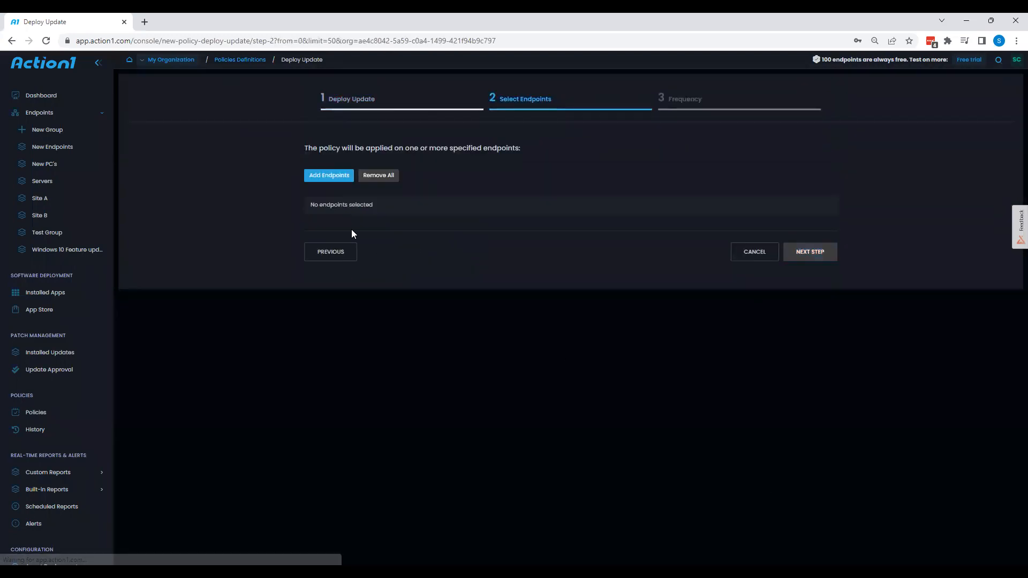
Add the entire All endpoint group as the policy's target
click(329, 175)
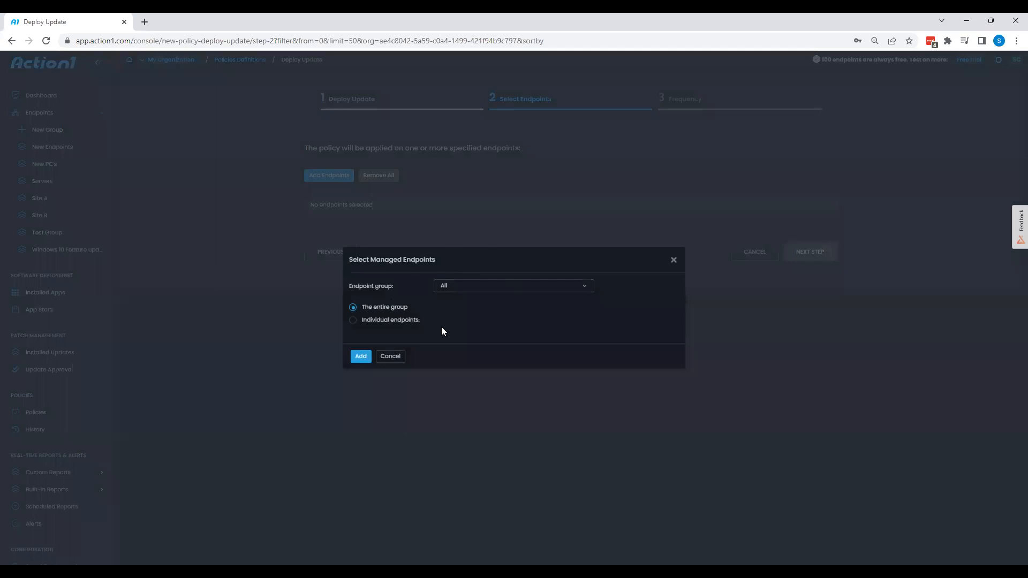
click(514, 286)
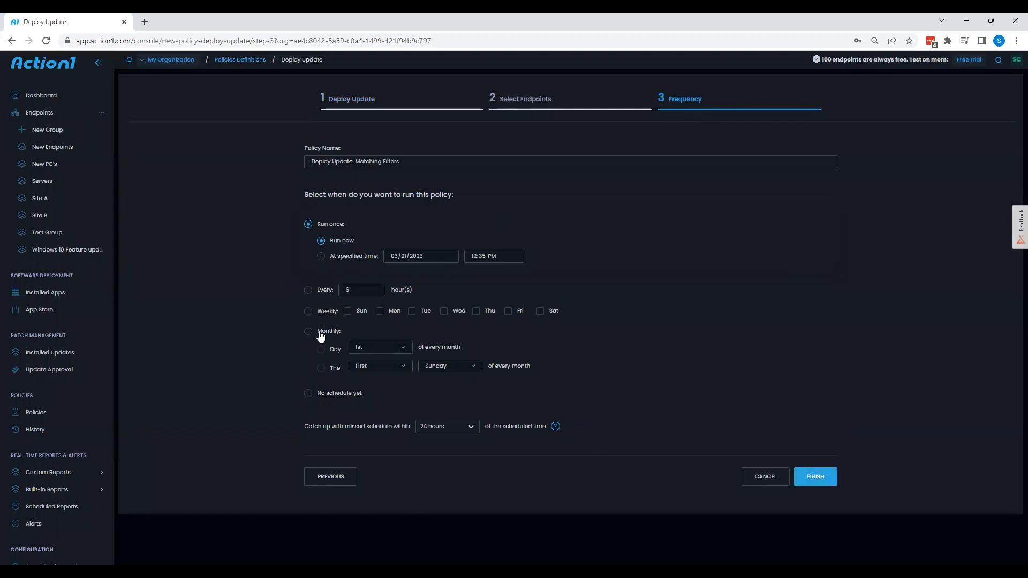
Schedule the policy weekly on Sunday and Friday, then cancel the draft policy
click(307, 310)
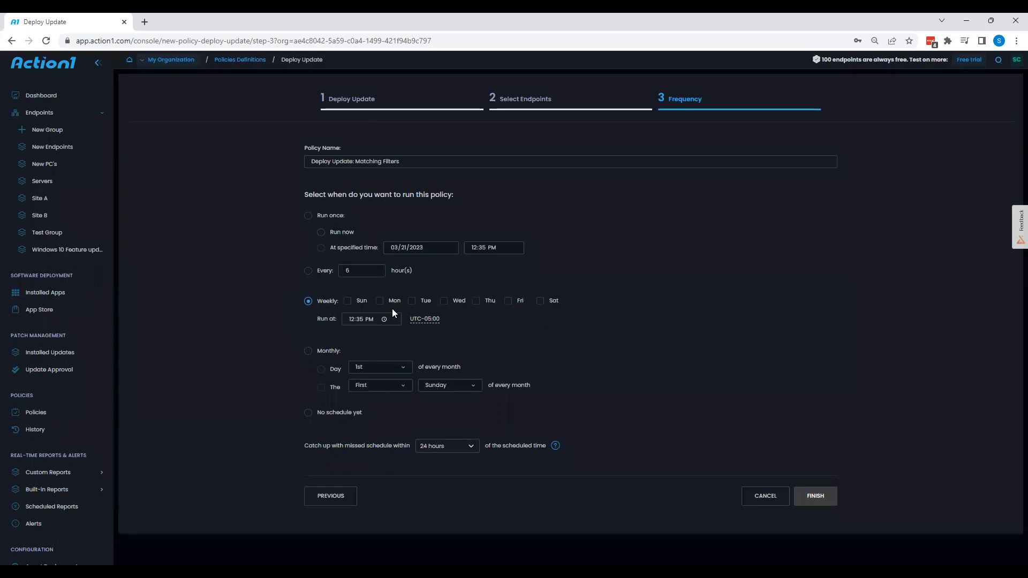
click(508, 301)
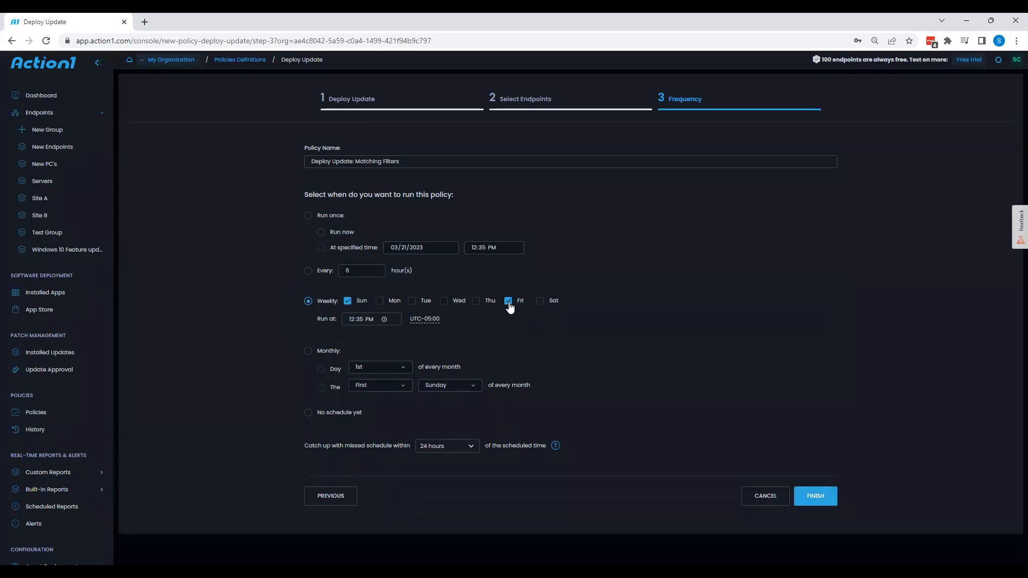
click(508, 301)
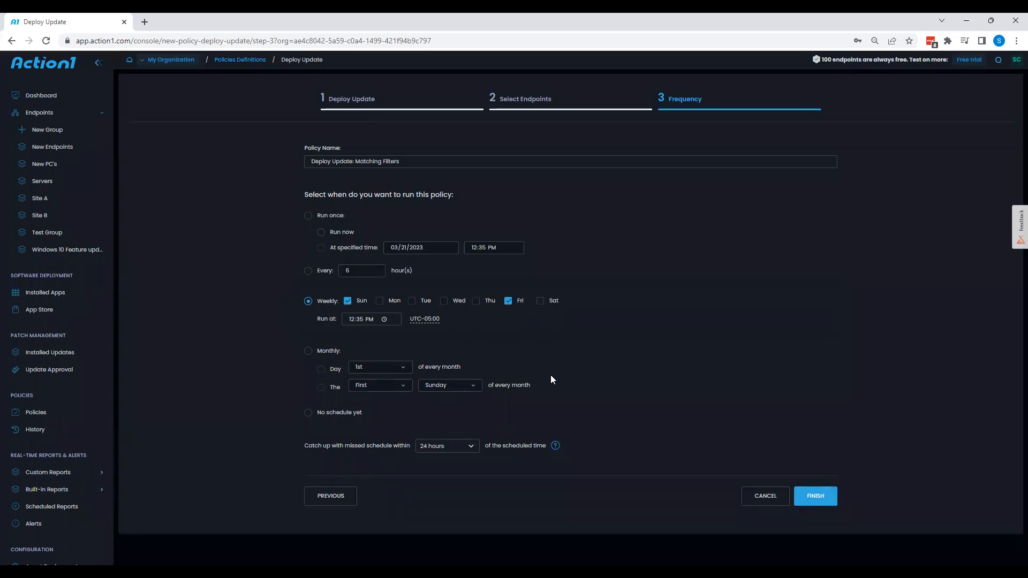
mouse_move(720, 478)
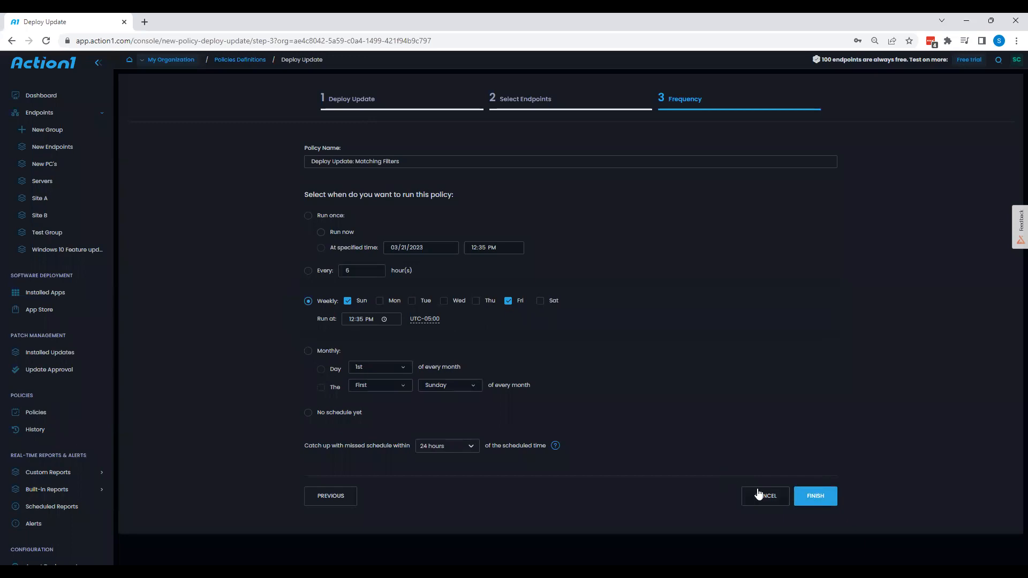
mouse_move(760, 497)
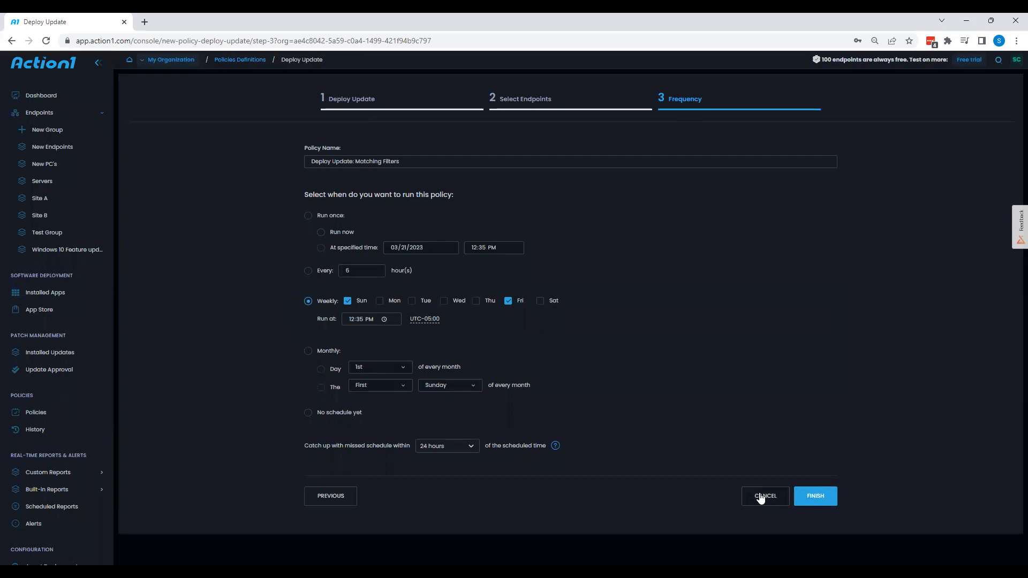
click(765, 497)
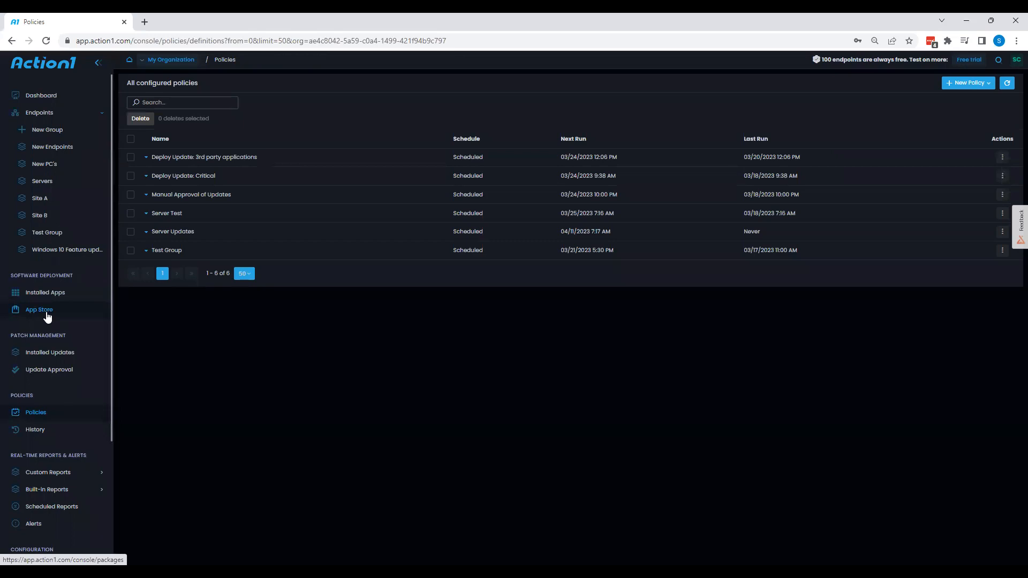
Show the App Store catalog filtered to Built-in packages only
click(39, 309)
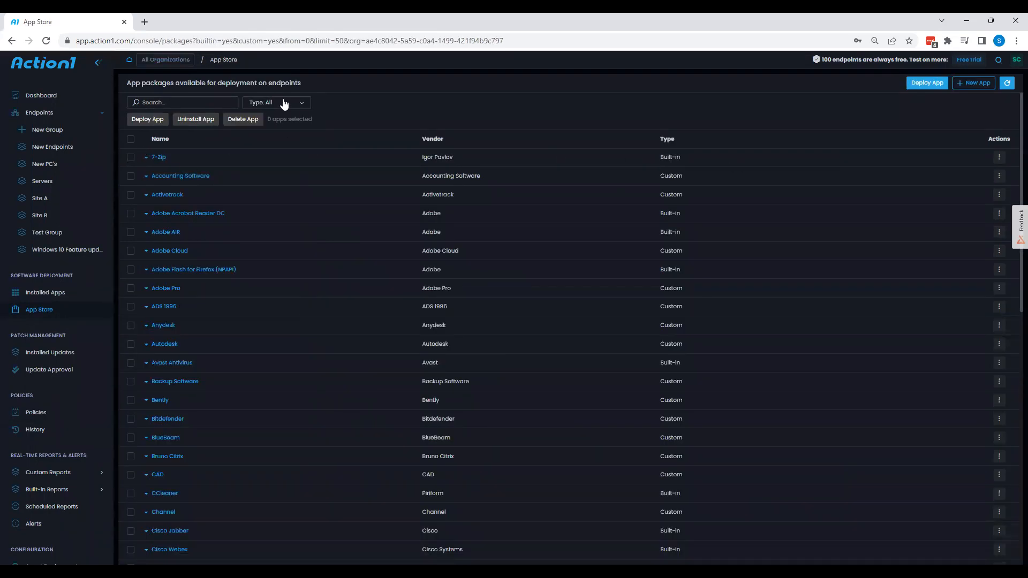
click(275, 102)
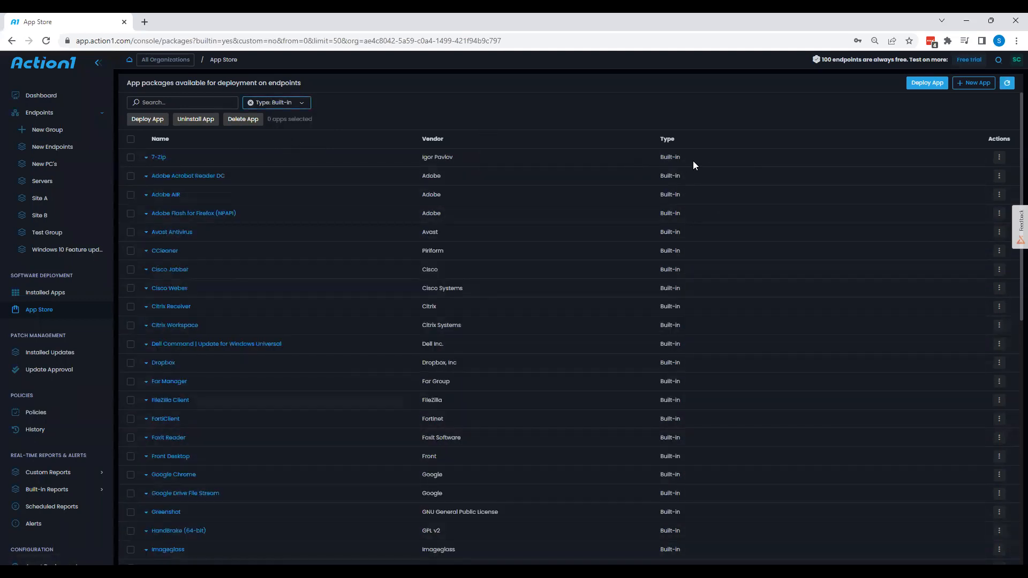
mouse_move(669, 175)
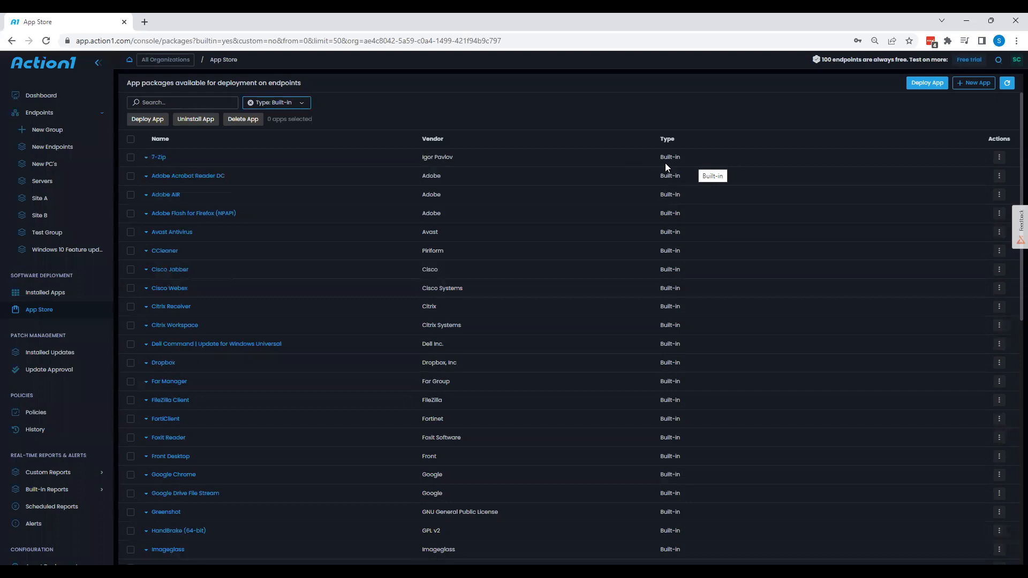
mouse_move(342, 245)
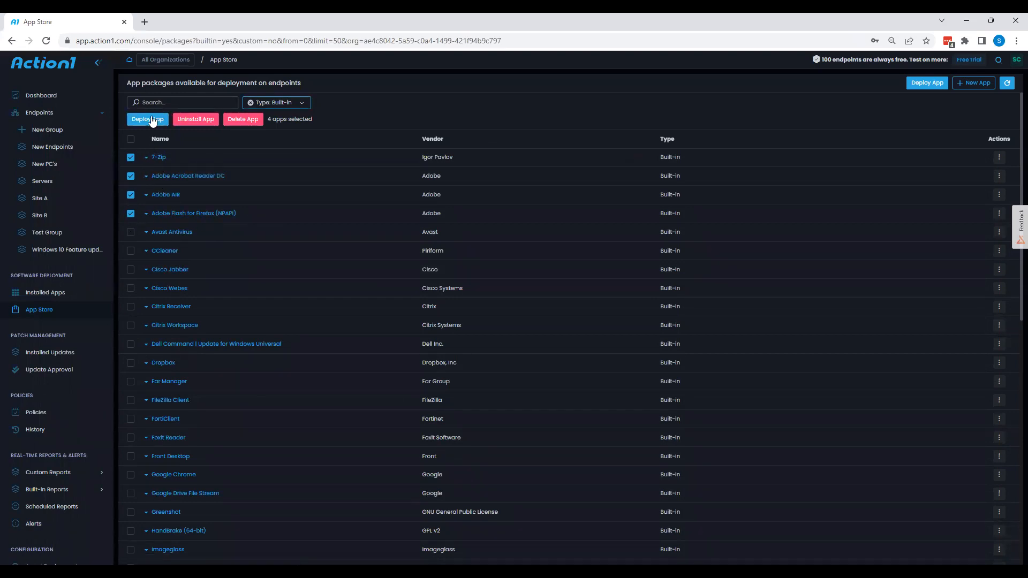
Start deploying the four selected apps, advance to Frequency, then cancel the deployment
click(147, 119)
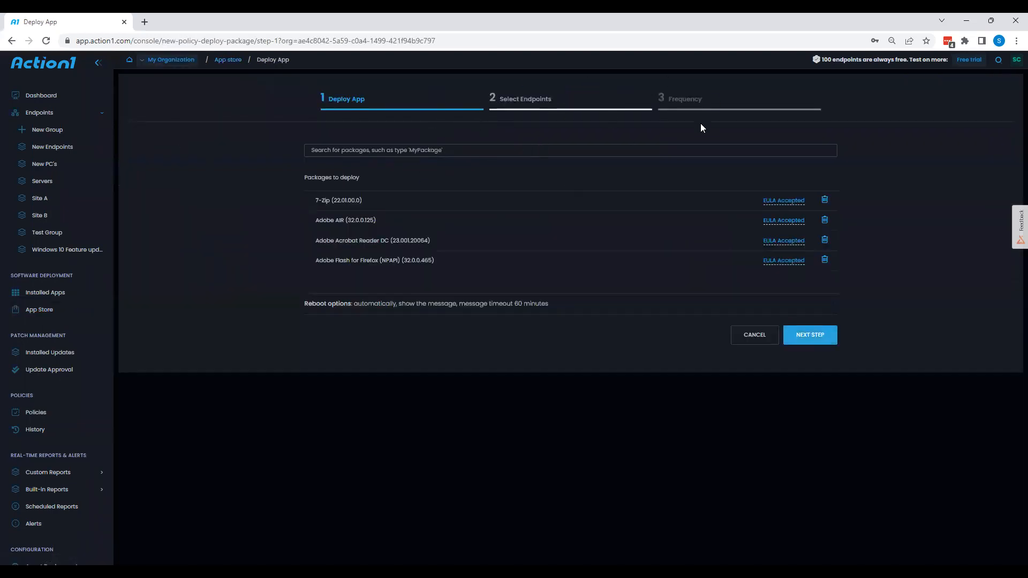
click(809, 334)
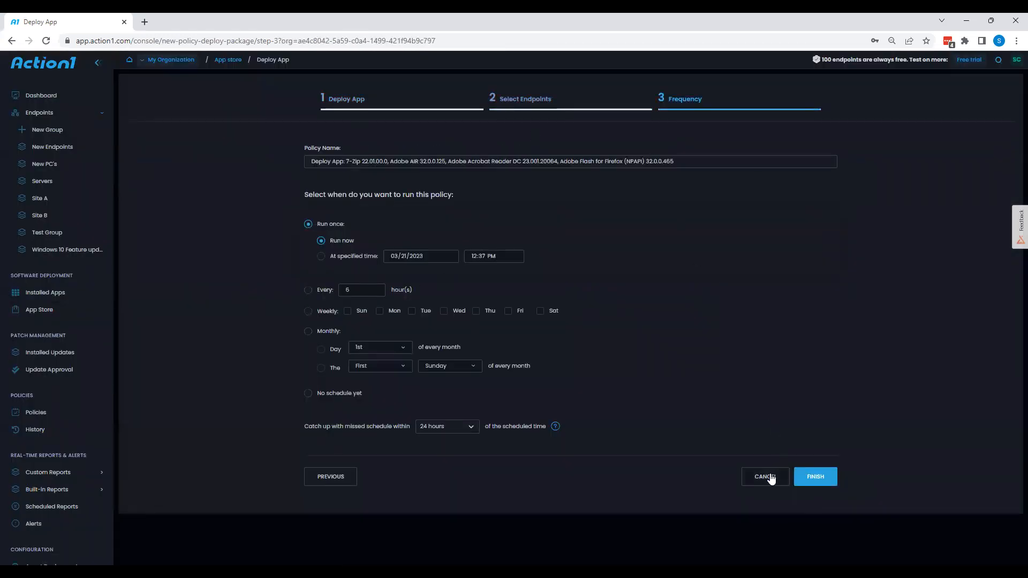
click(764, 477)
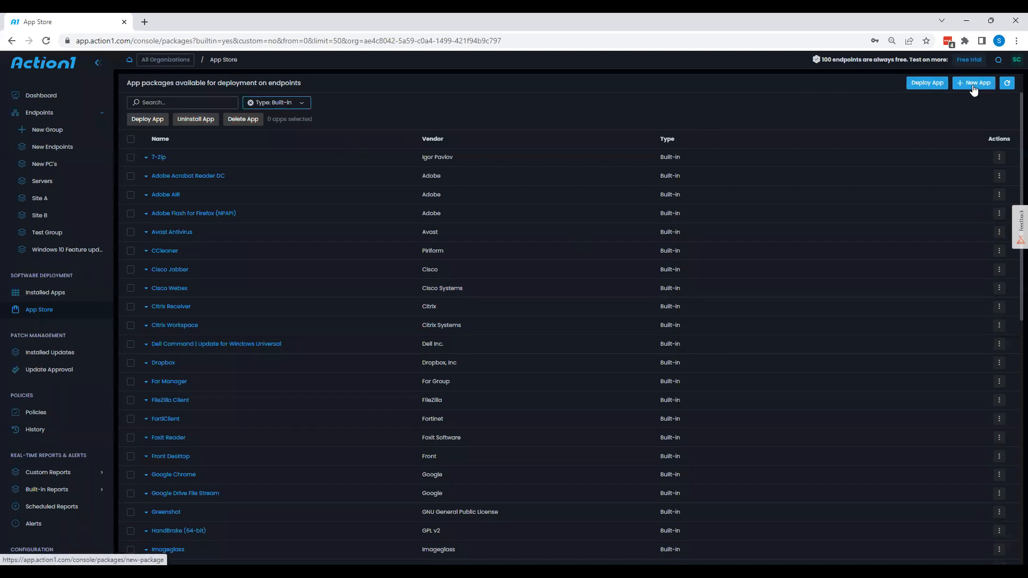
Create and save a custom package named Test, then add and save its version 1
click(977, 83)
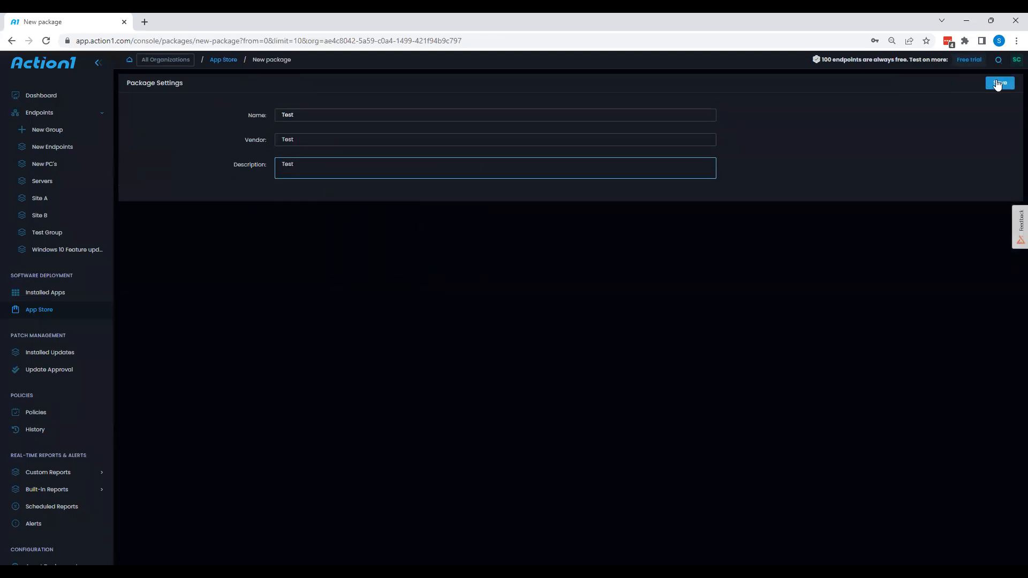
click(1000, 83)
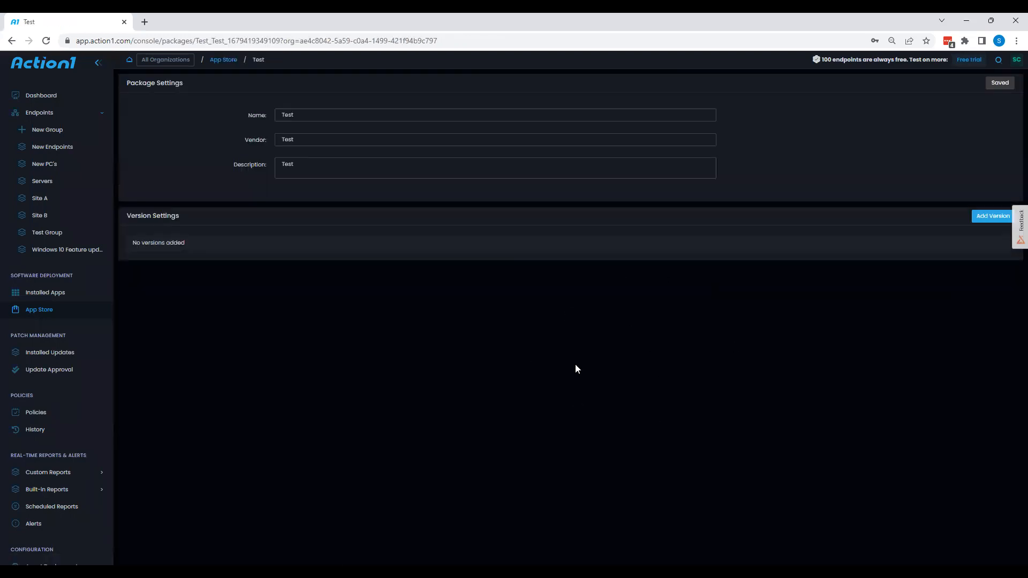
click(992, 216)
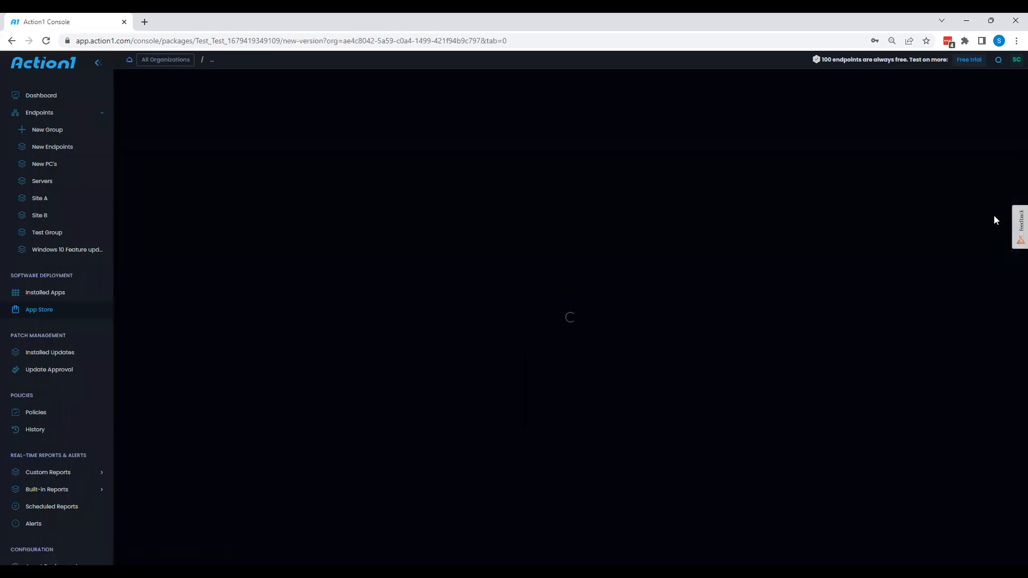
click(491, 115)
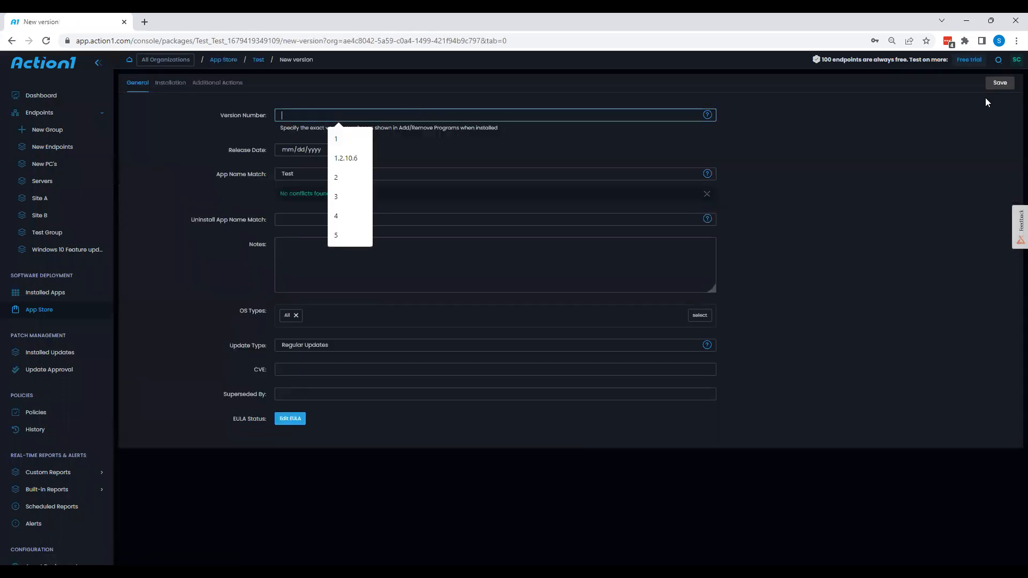
click(336, 138)
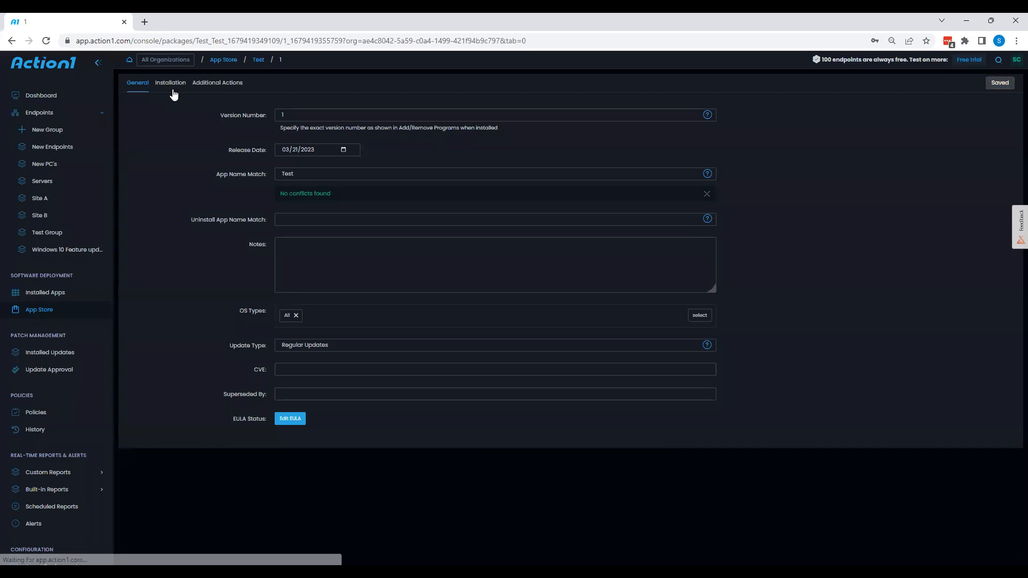
Review the Windows 64-bit download source options (UNC path, P2P cloud) and cancel without assigning a binary
click(170, 82)
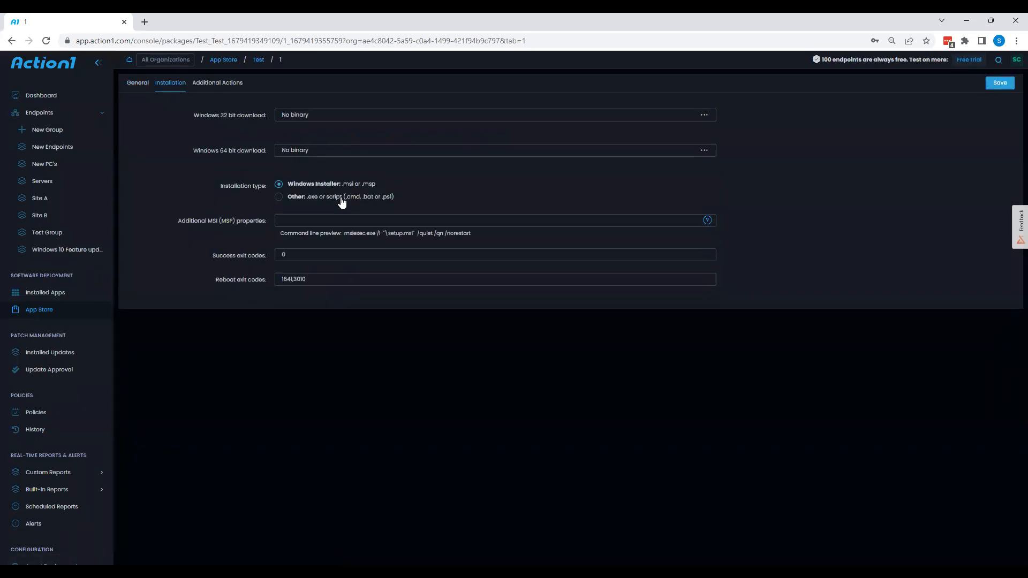
click(704, 149)
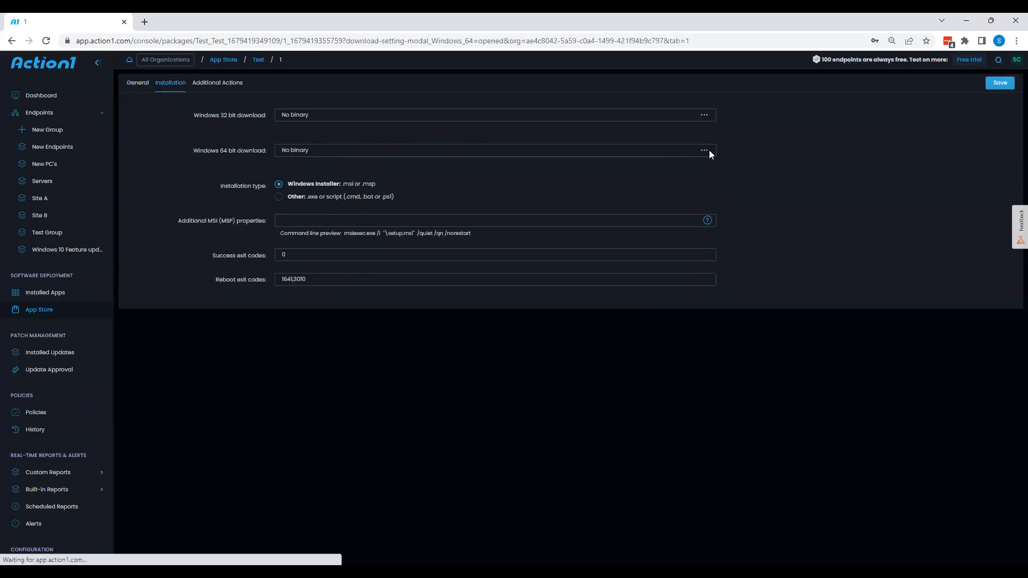
click(705, 150)
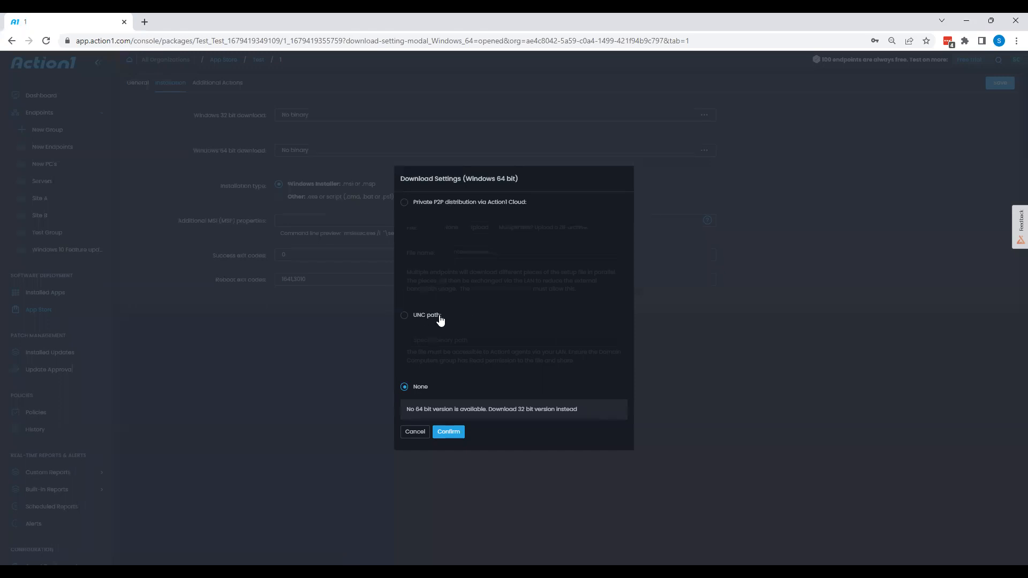
click(404, 315)
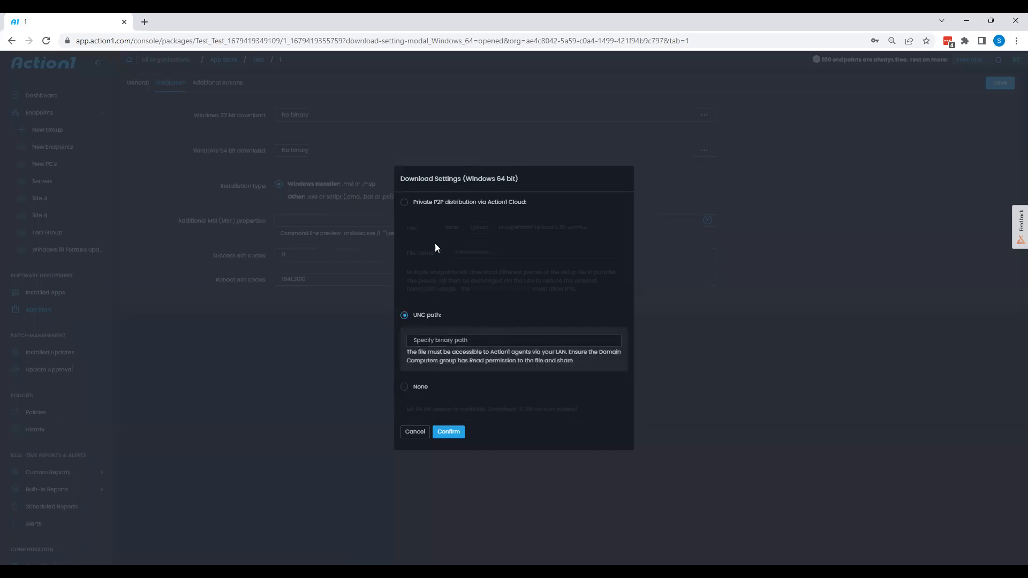
click(404, 202)
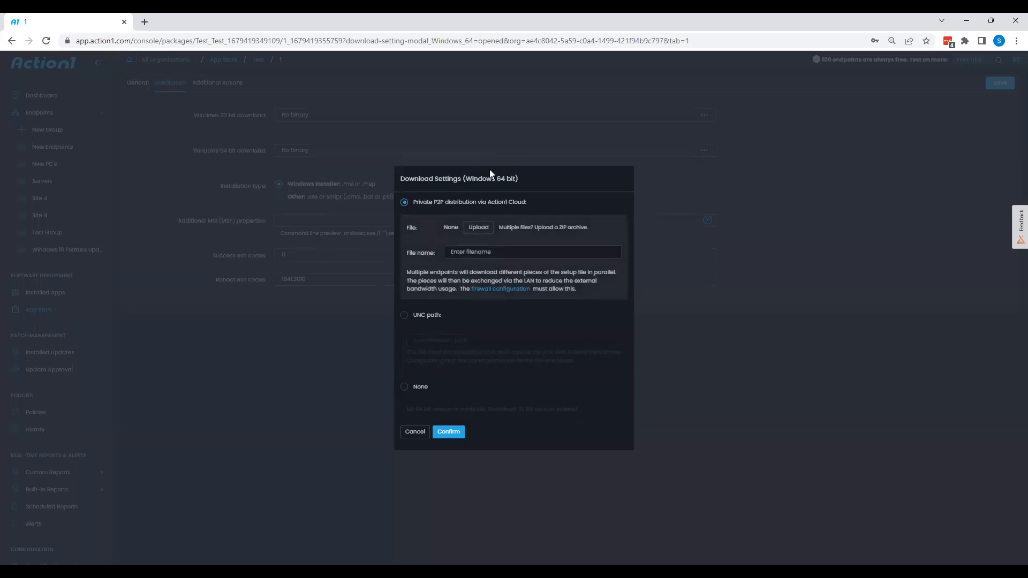
click(415, 432)
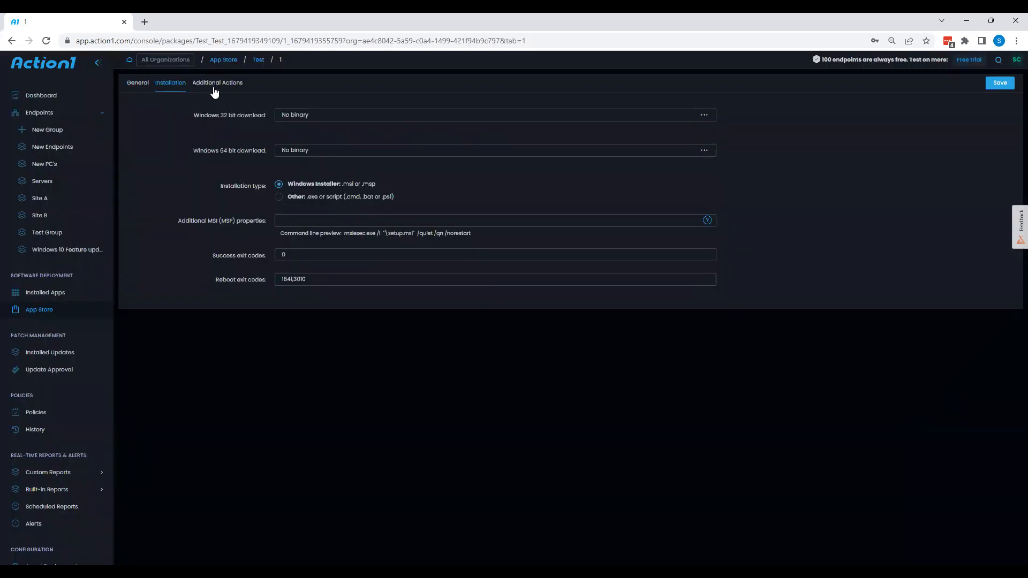
Add a Reboot additional action to the Test package set to run After Install
click(217, 81)
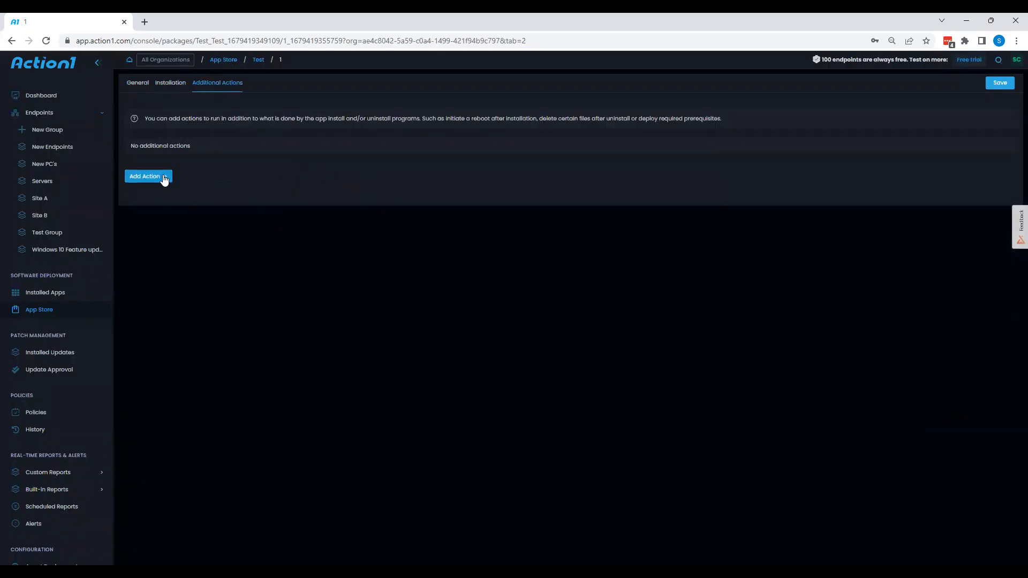
click(147, 175)
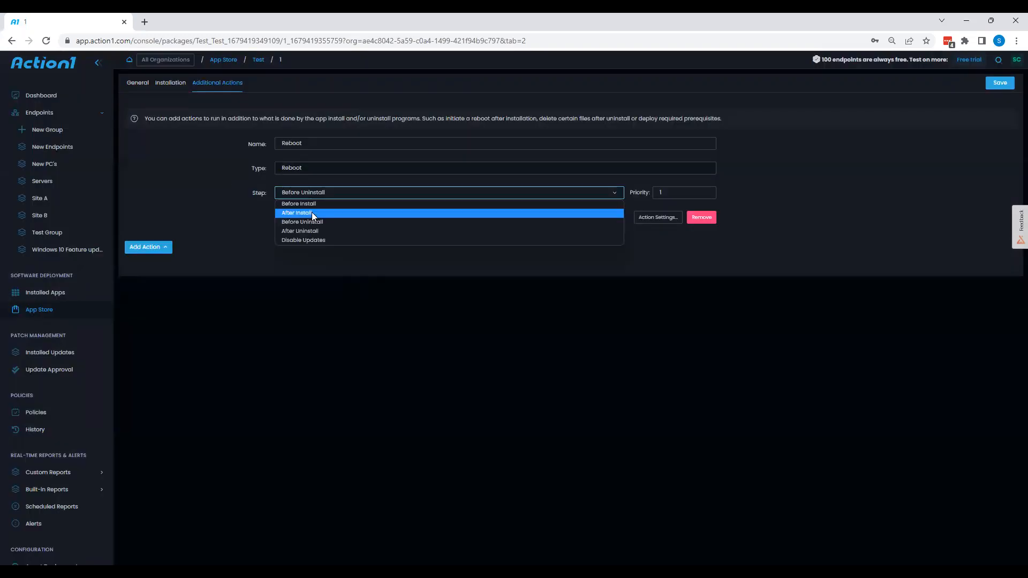
click(297, 213)
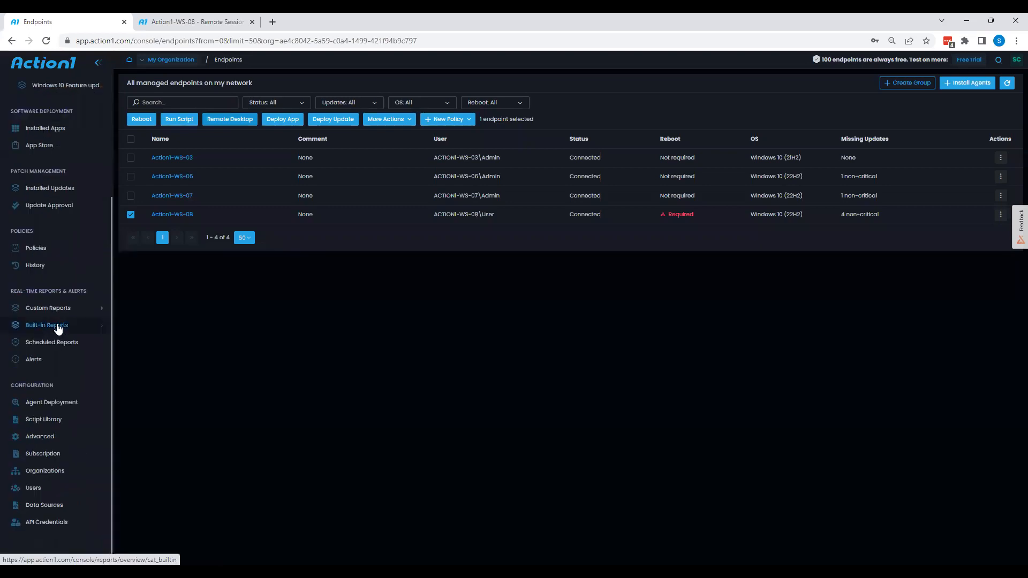
View the Hardware Summary report, then the Missing Third-Party & Windows Updates report listing five updates
click(46, 325)
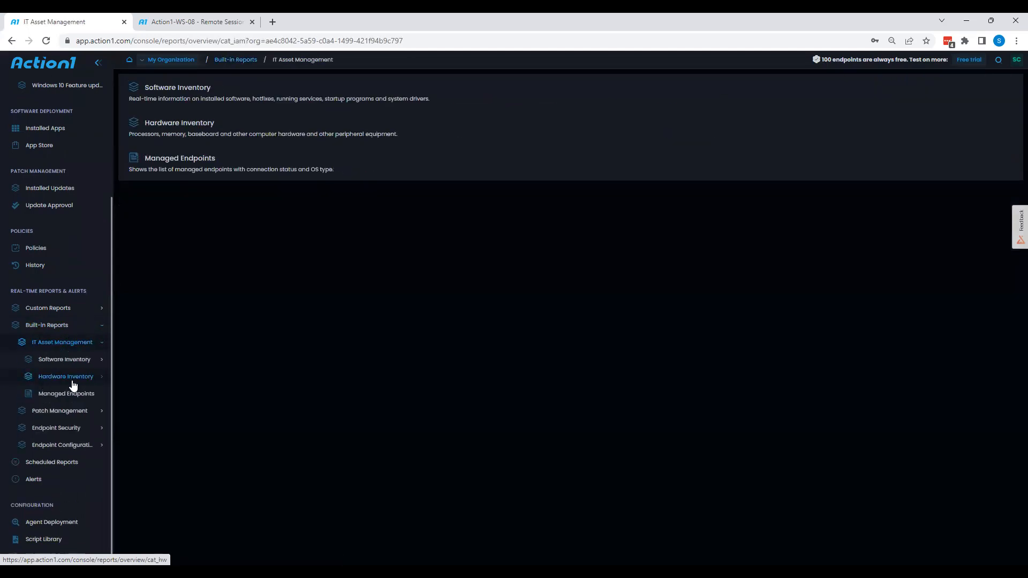
click(65, 376)
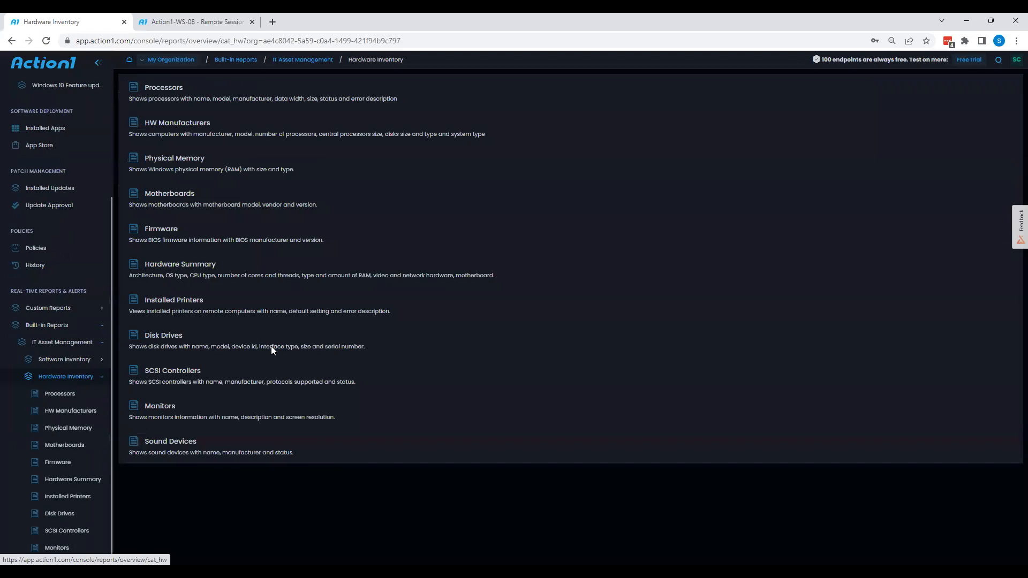
click(180, 263)
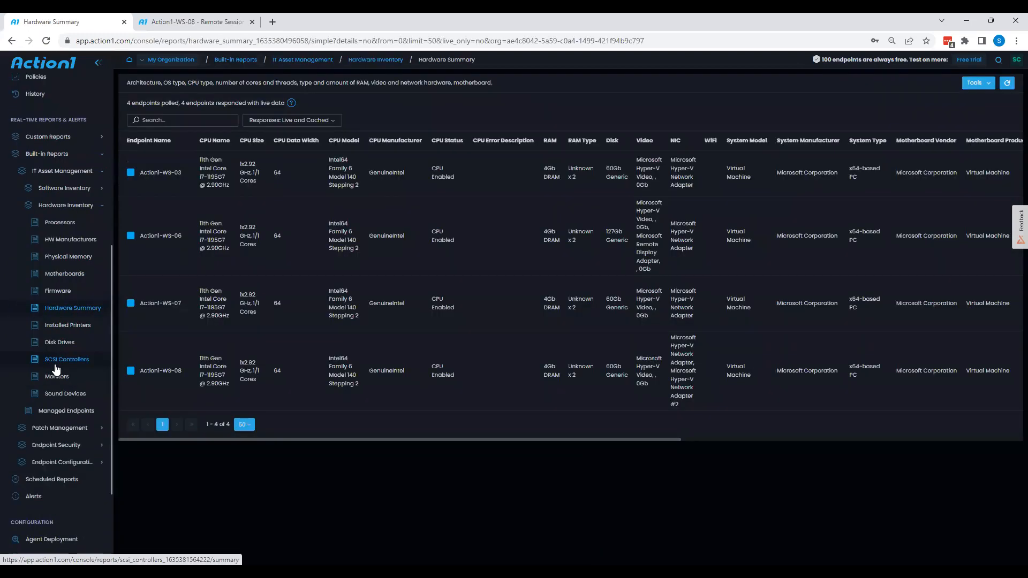
mouse_move(65, 465)
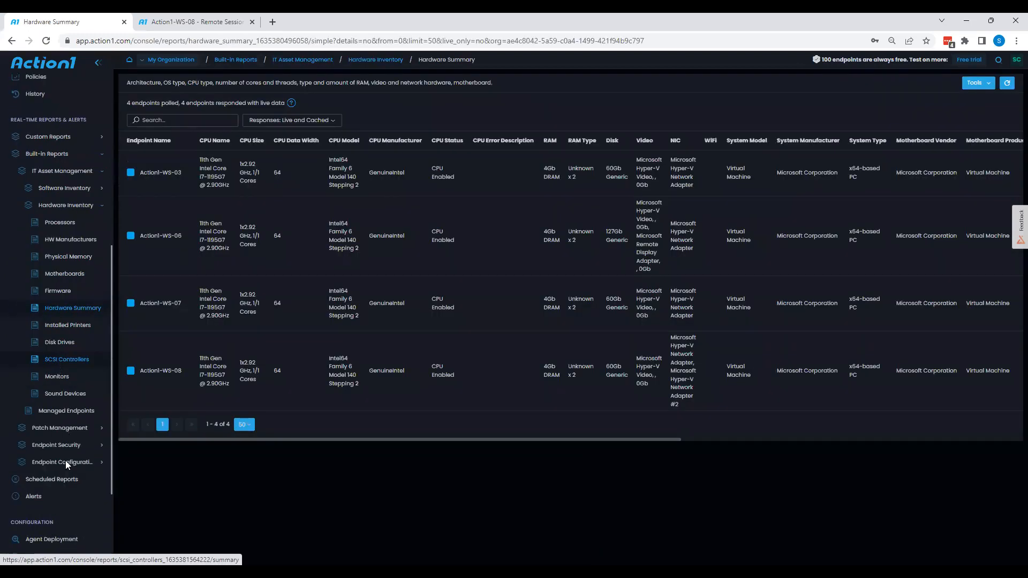
click(70, 461)
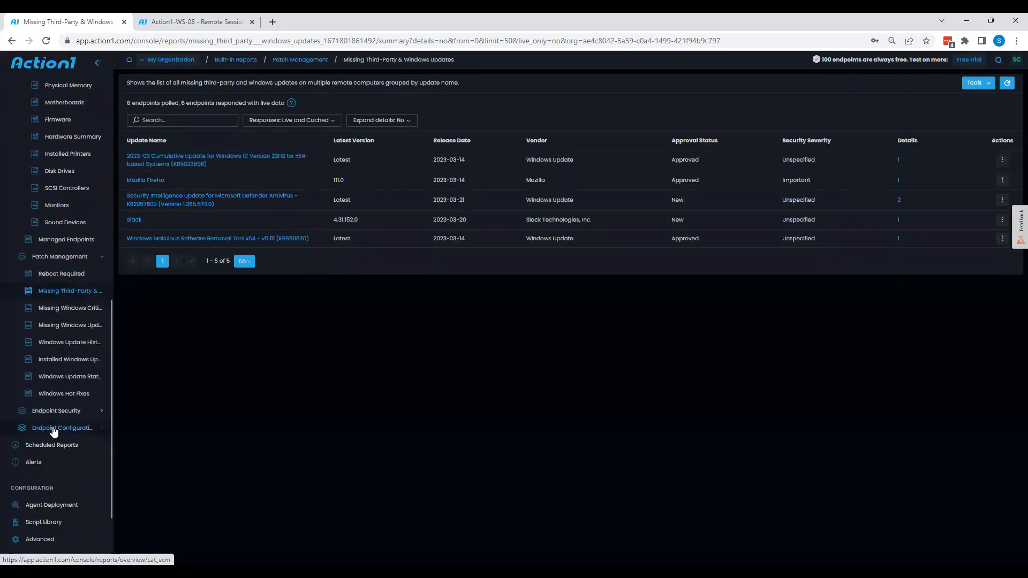
click(61, 427)
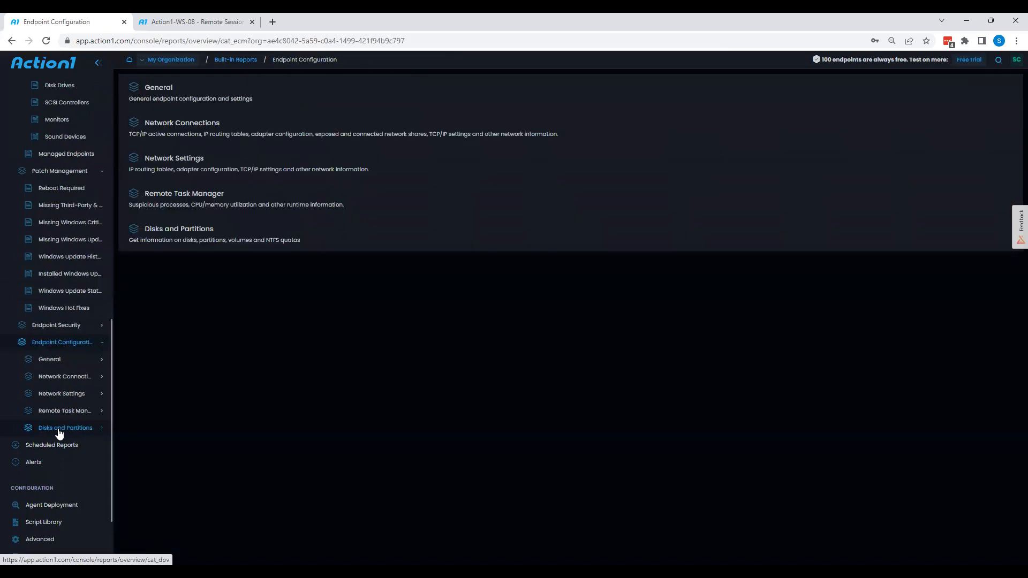
mouse_move(70, 380)
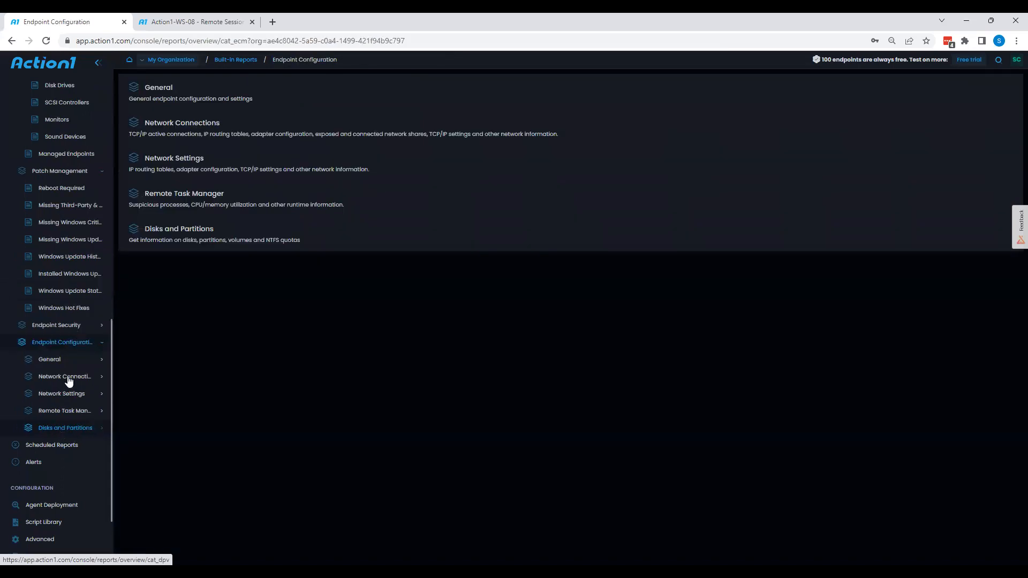
click(56, 325)
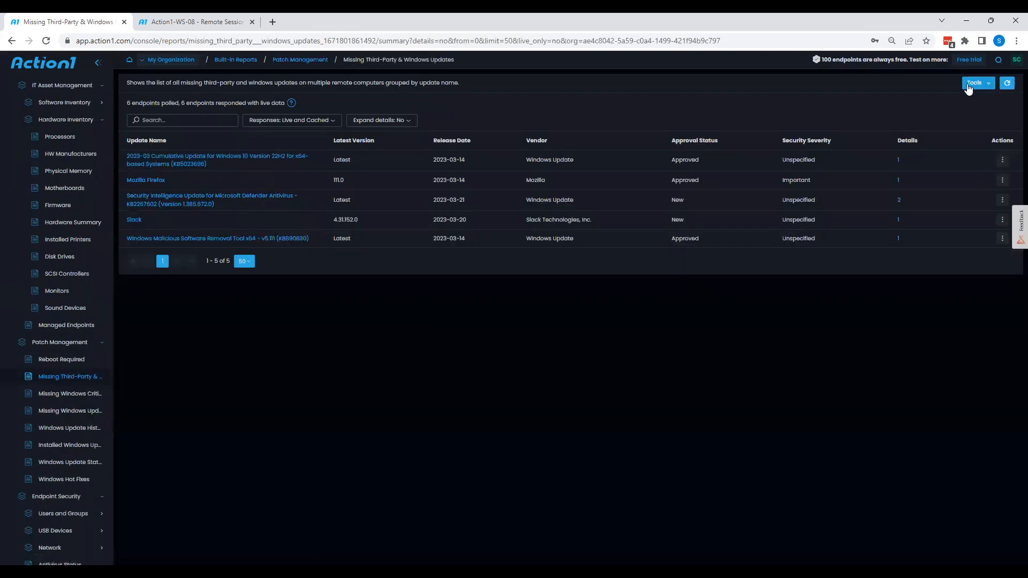
Check the report's Tools export options, then return to the managed endpoints list of four workstations
click(977, 82)
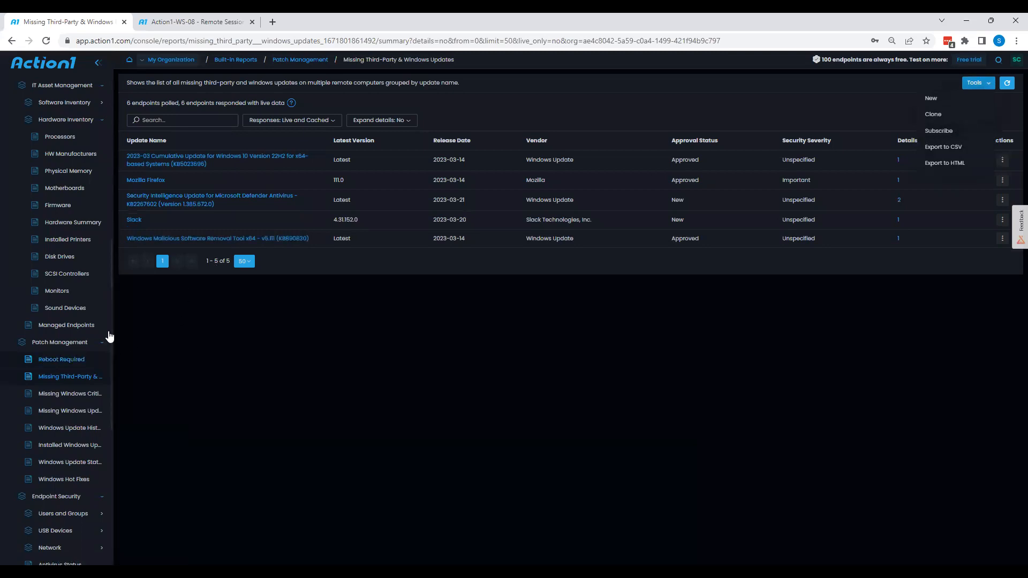
mouse_move(108, 384)
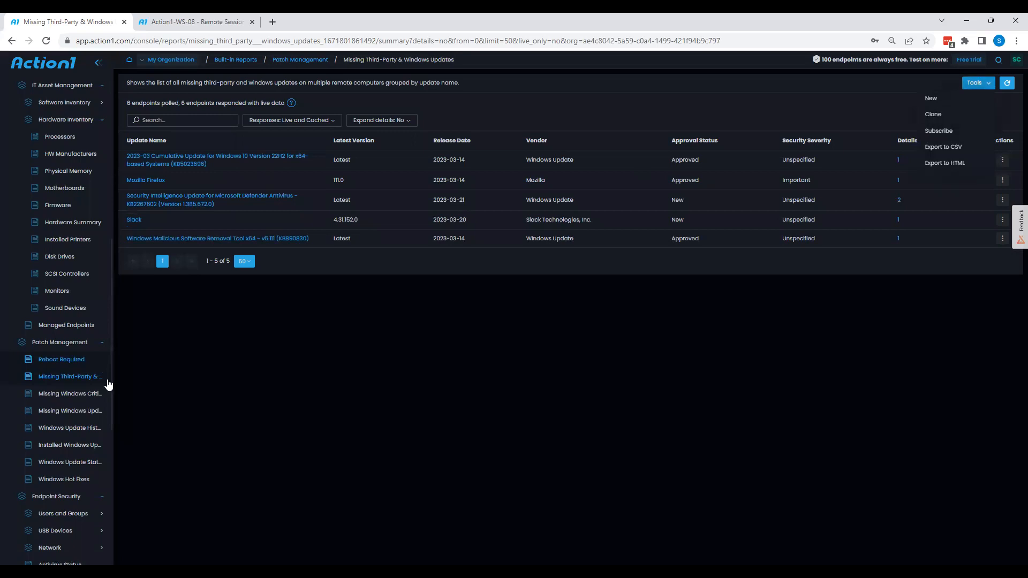
mouse_move(268, 246)
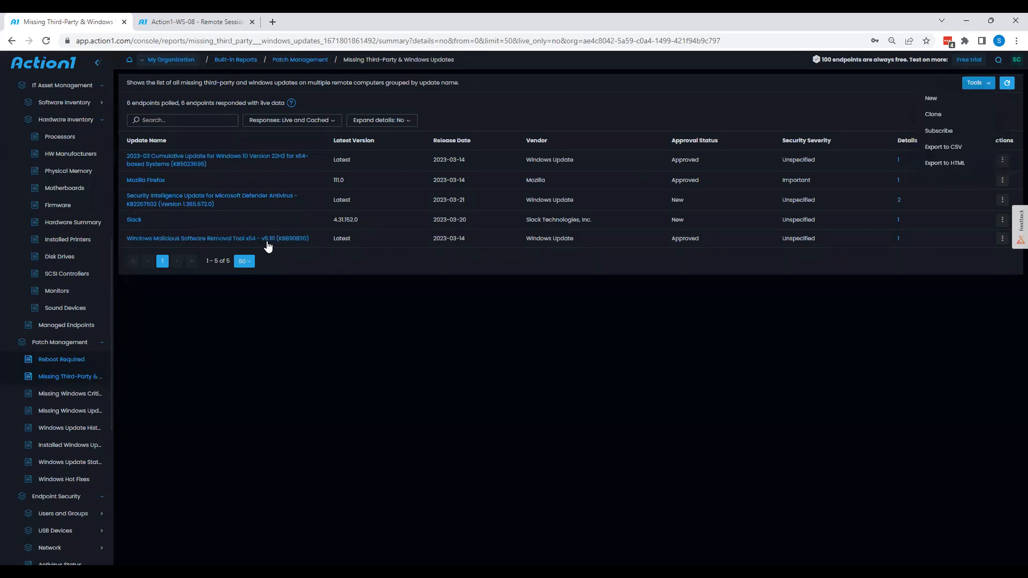
click(39, 112)
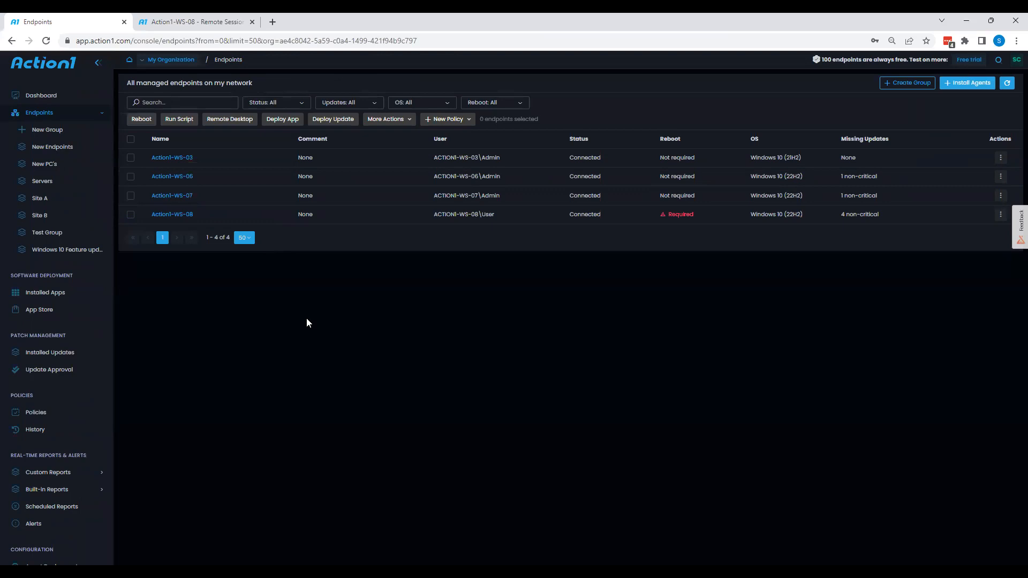
mouse_move(599, 73)
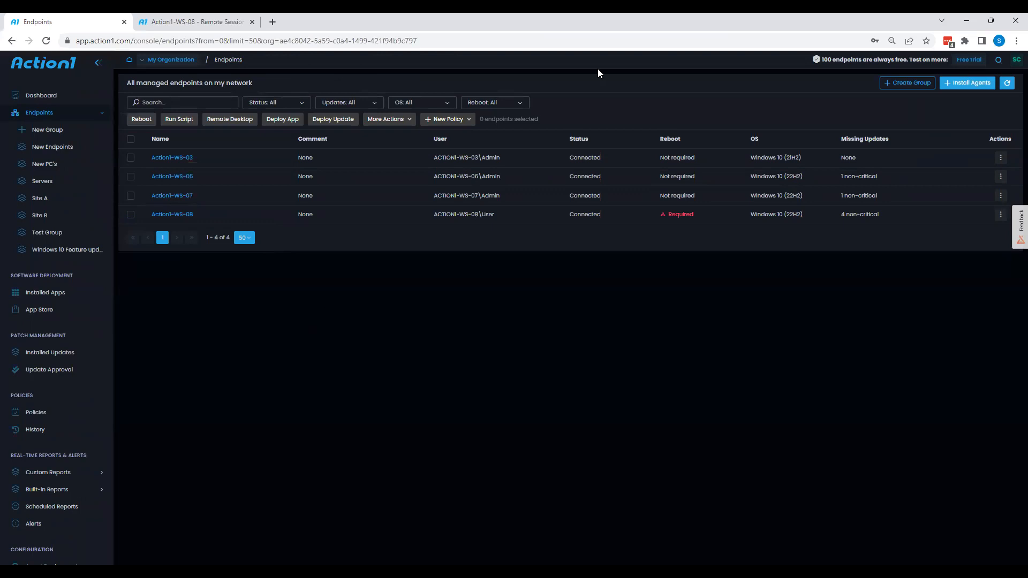